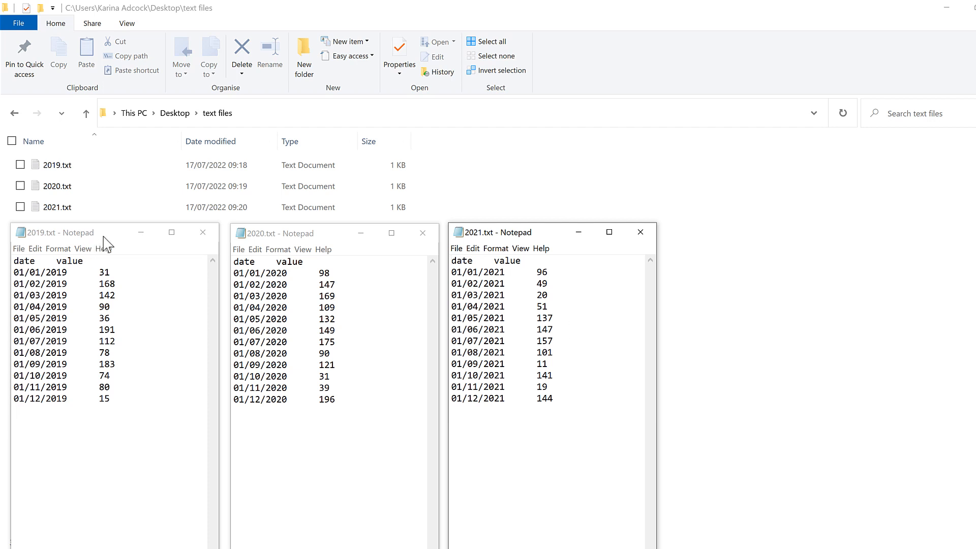
mouse_move(535, 237)
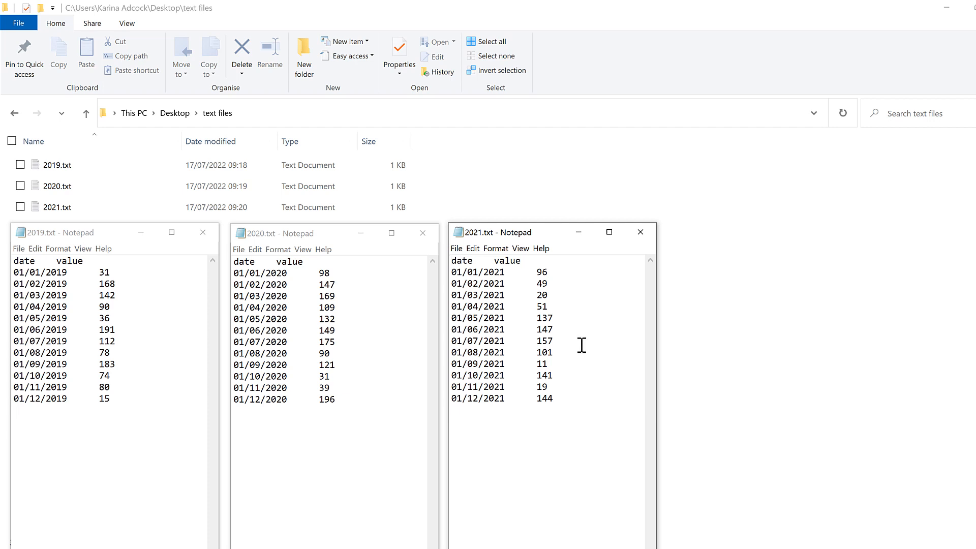
Close the 2021 and 2020 Notepad windows, returning to the text files folder.
click(640, 232)
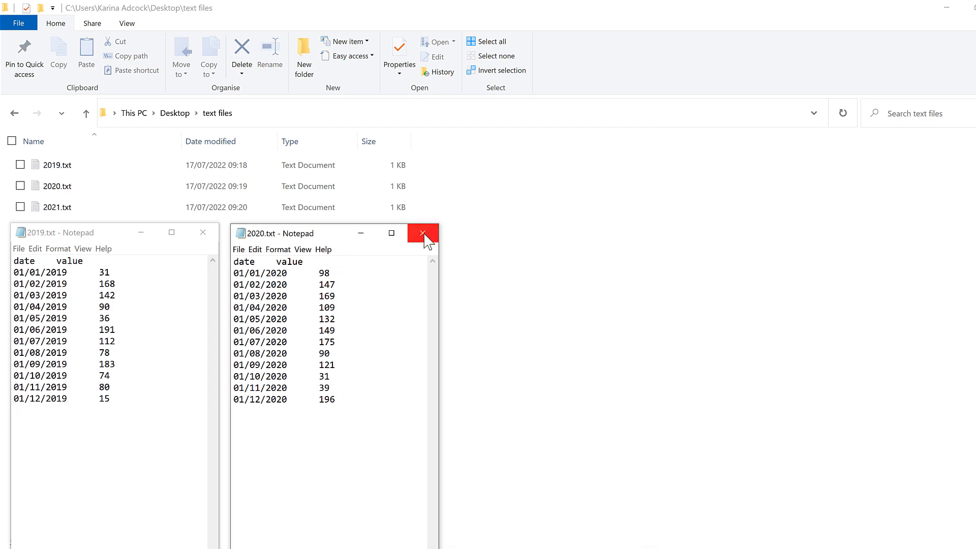
click(422, 234)
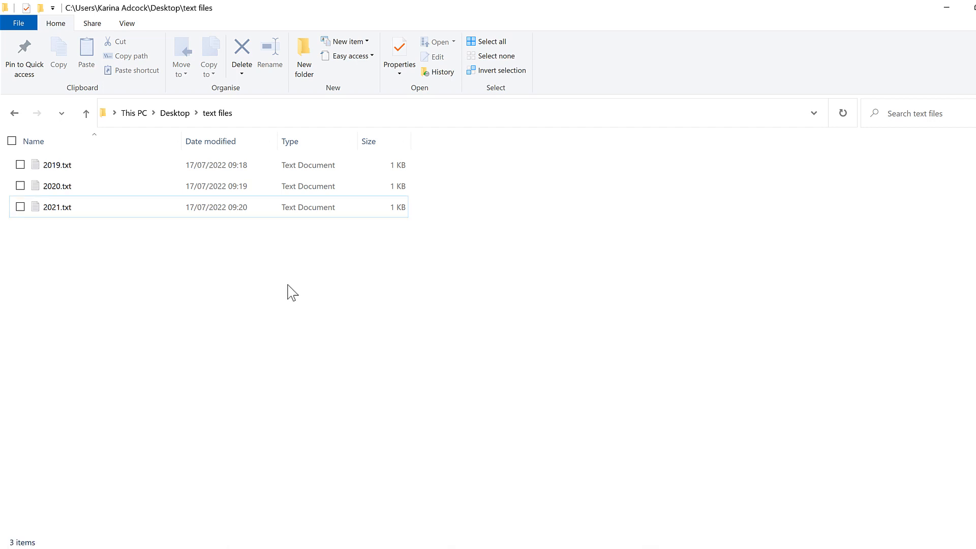
mouse_move(273, 121)
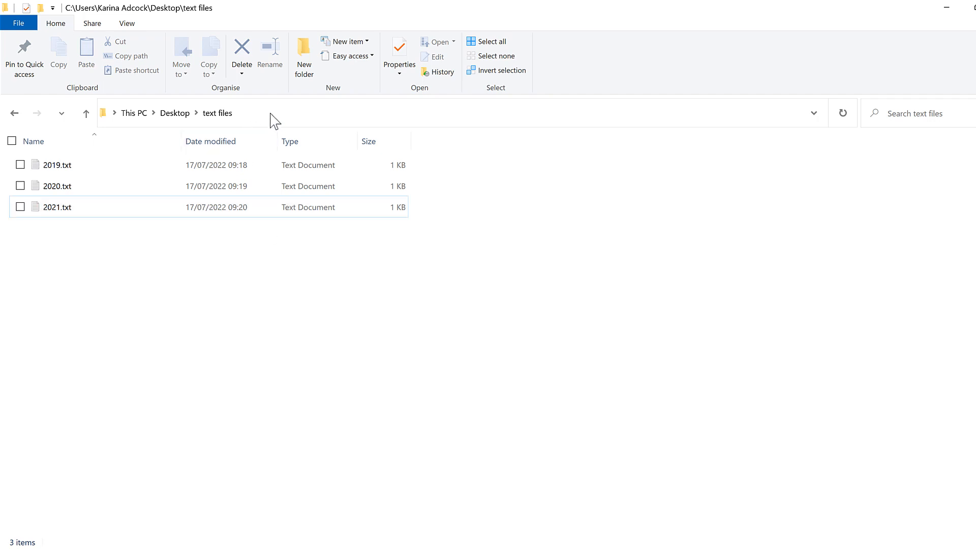
Switch to the blank Word document and choose Insert > Object > Text from File.
key(Ctrl+c)
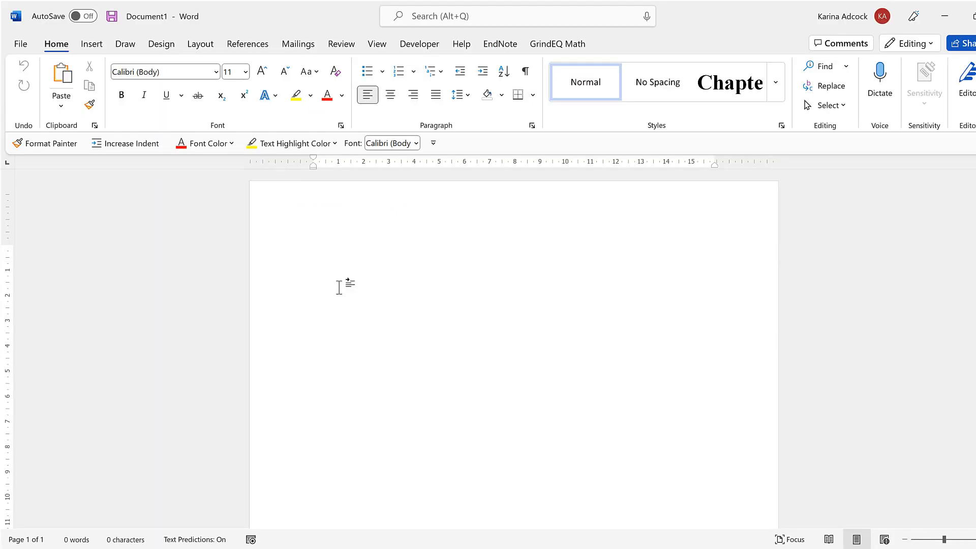
click(92, 44)
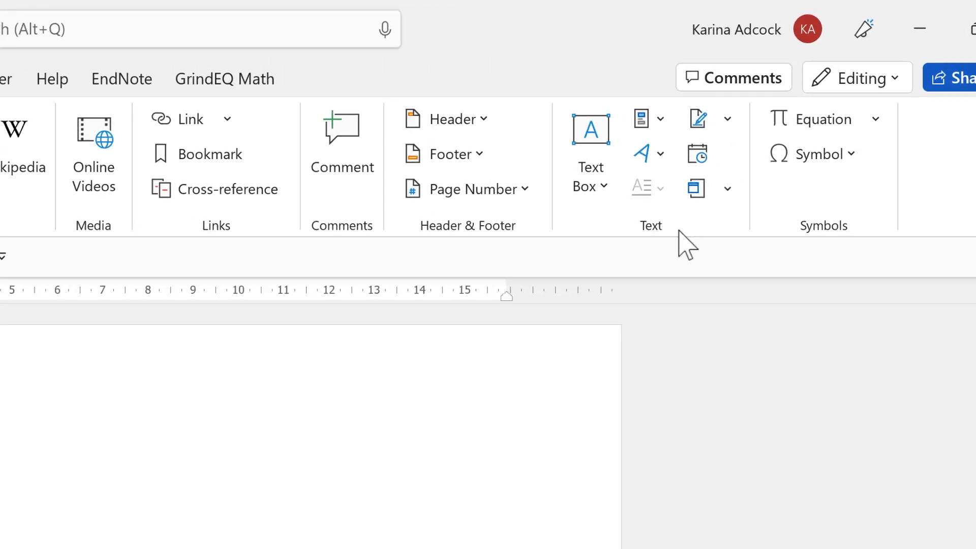
mouse_move(631, 232)
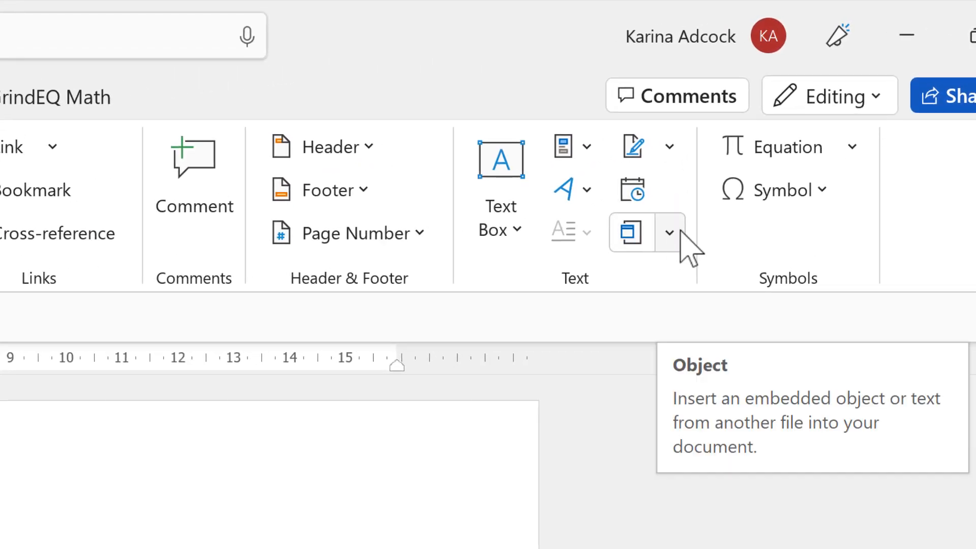
click(669, 232)
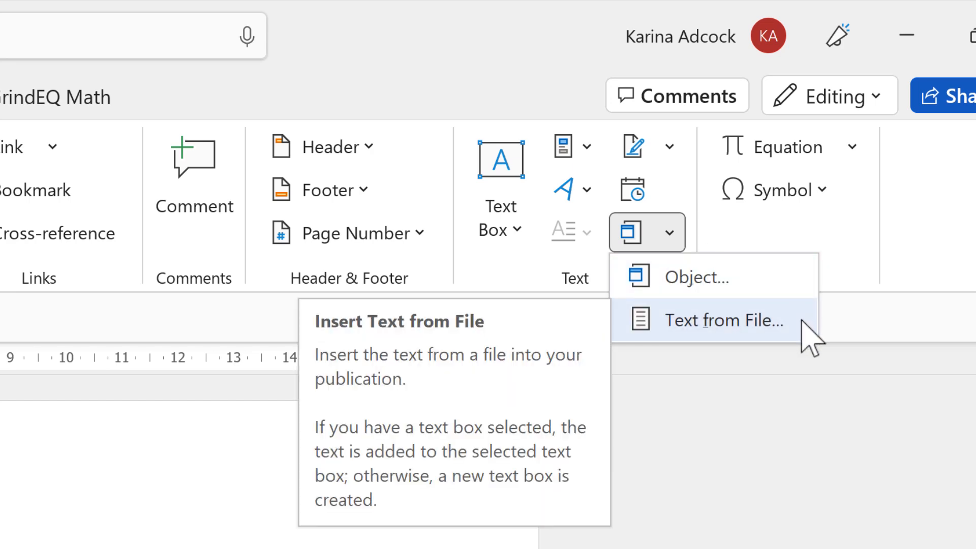
click(724, 320)
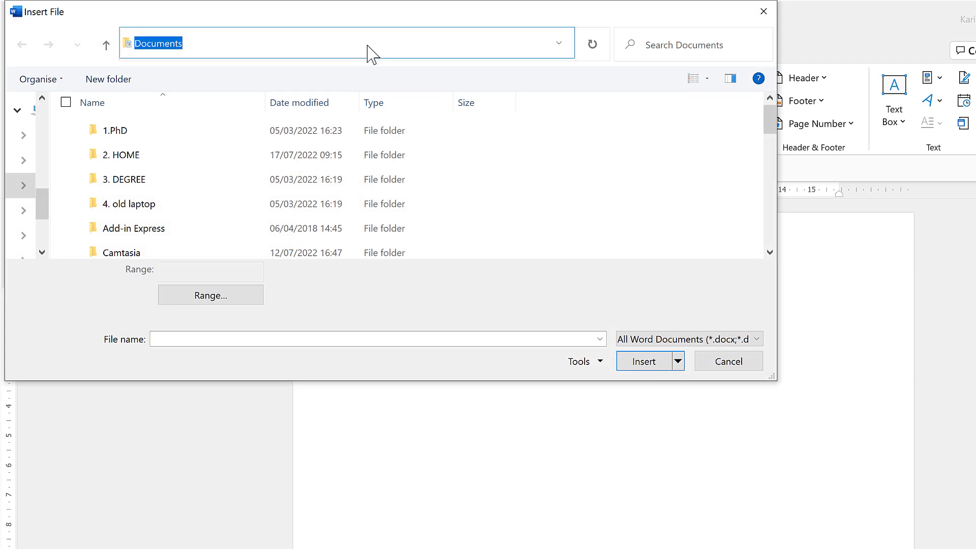
Go to the text files folder, show All Files, and insert 2019, 2020 and 2021.txt.
key(ctrl+v)
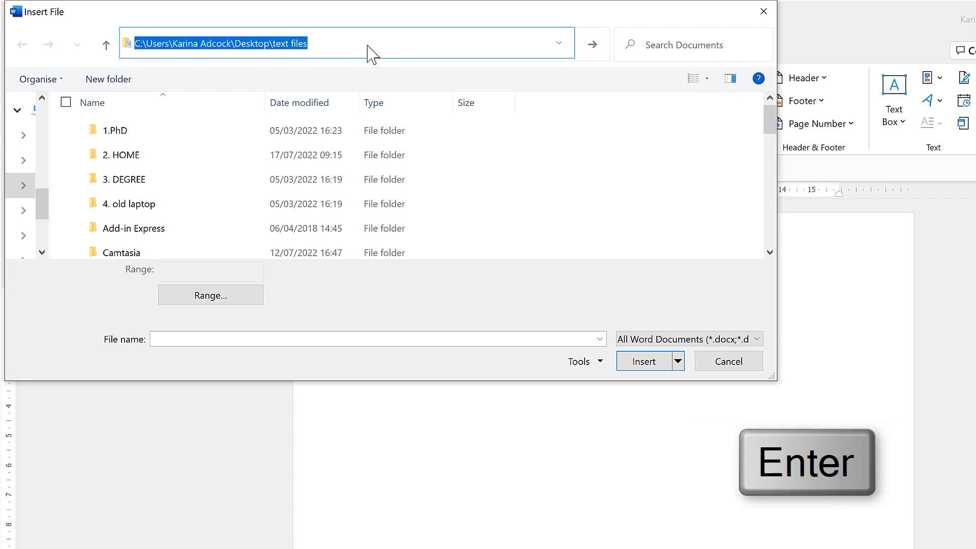
key(Enter)
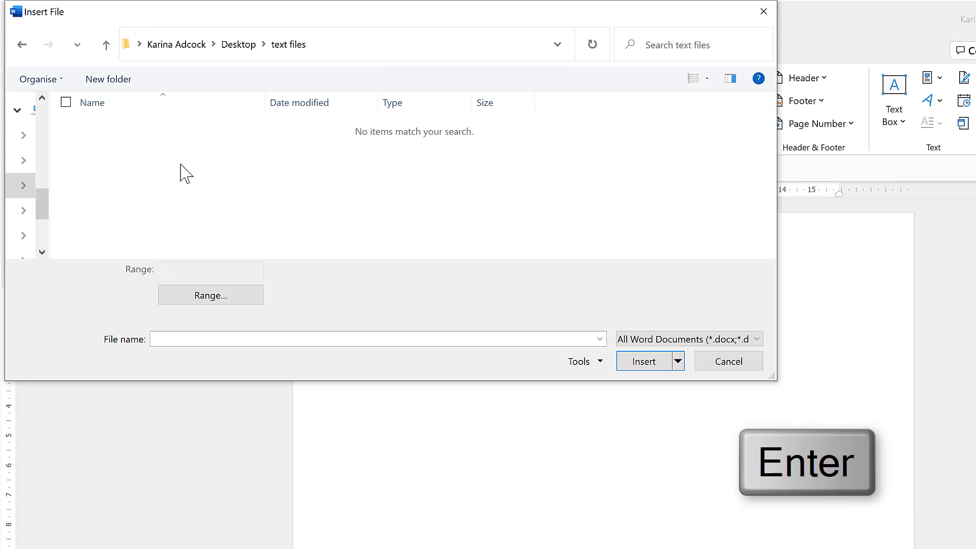
key(Enter)
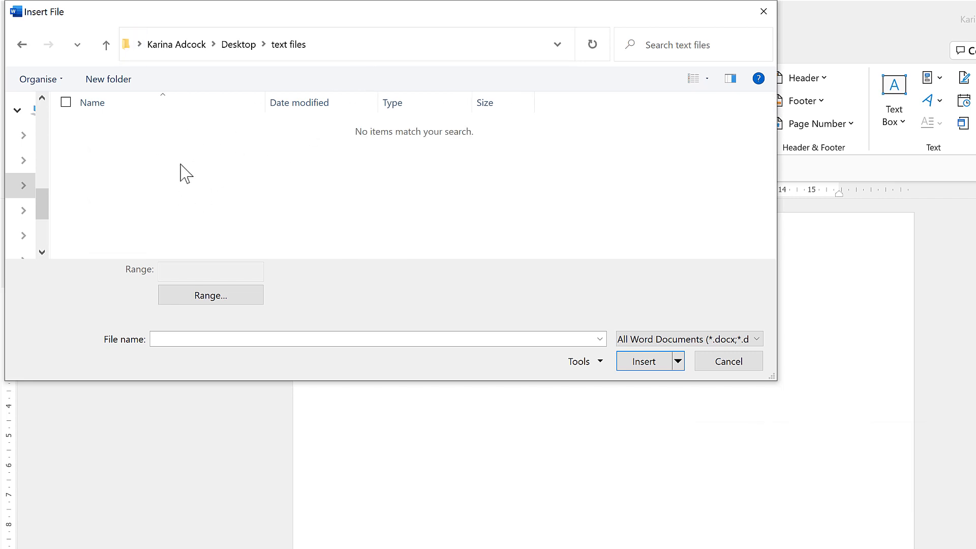
mouse_move(661, 346)
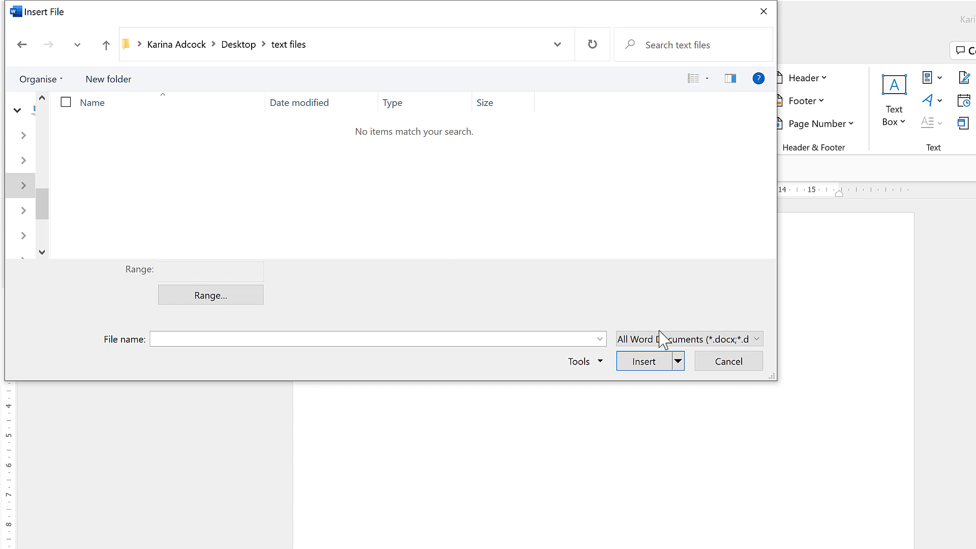
click(756, 338)
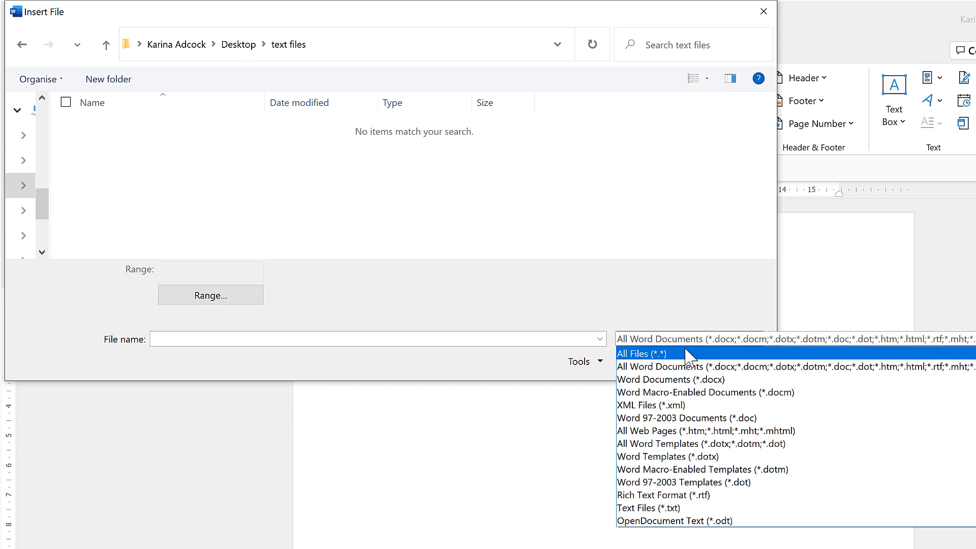
click(642, 353)
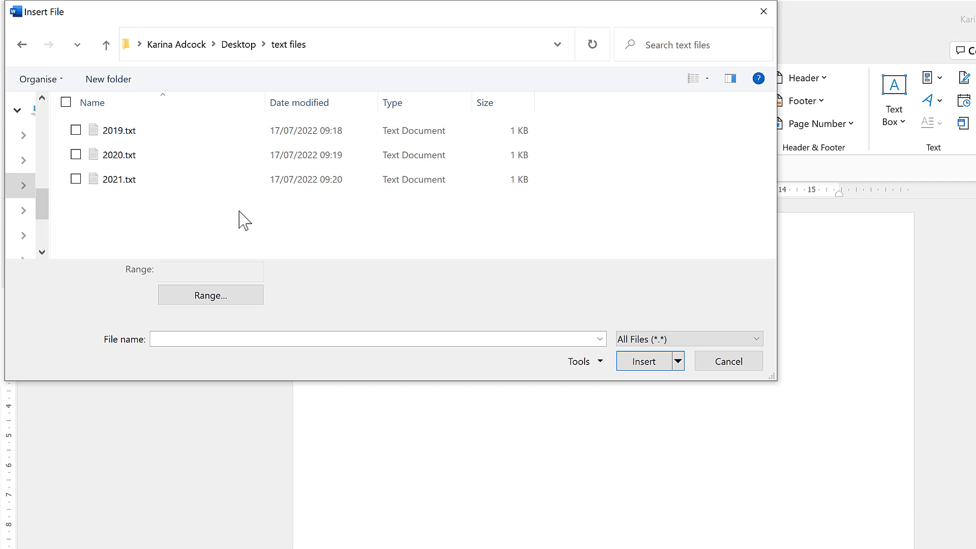
mouse_move(186, 222)
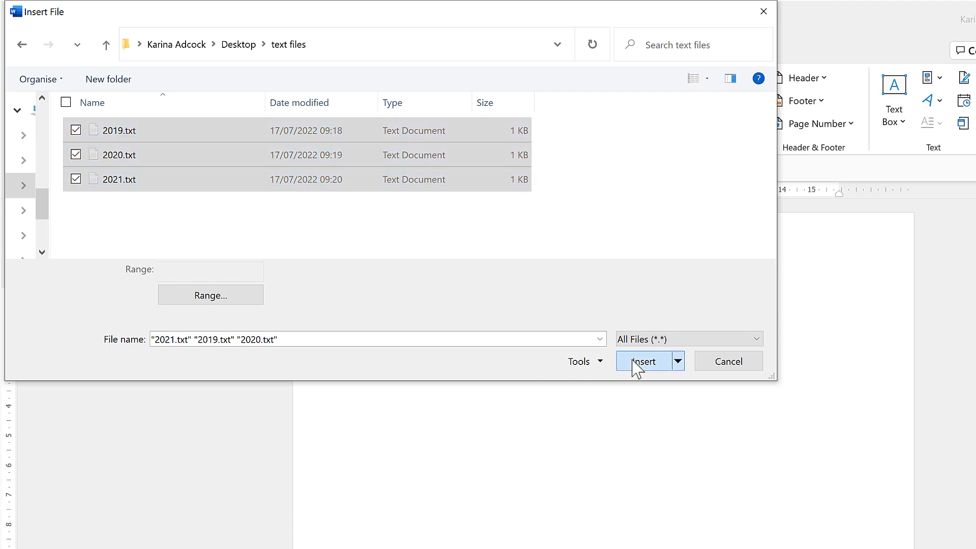
click(642, 361)
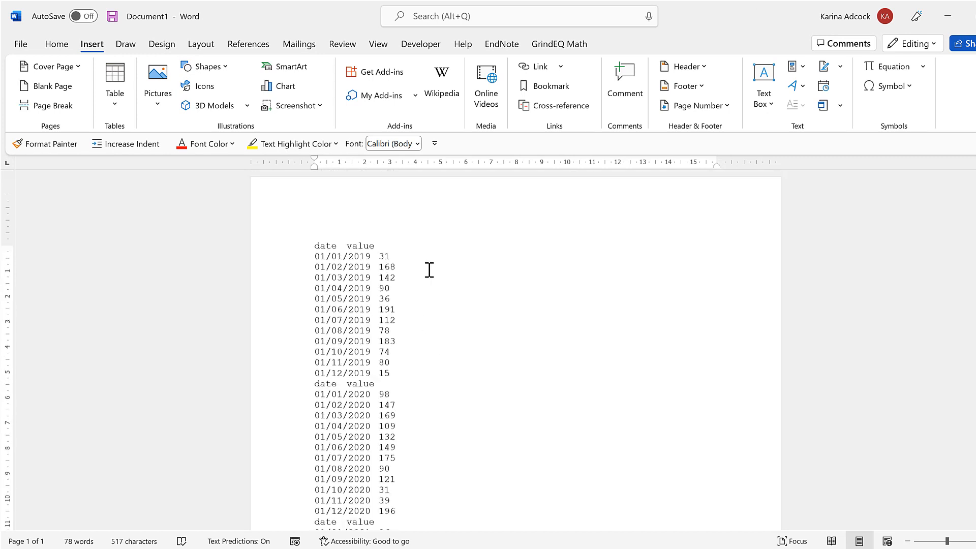
Select and copy all the combined yearly date–value text in Word.
scroll(down, 3)
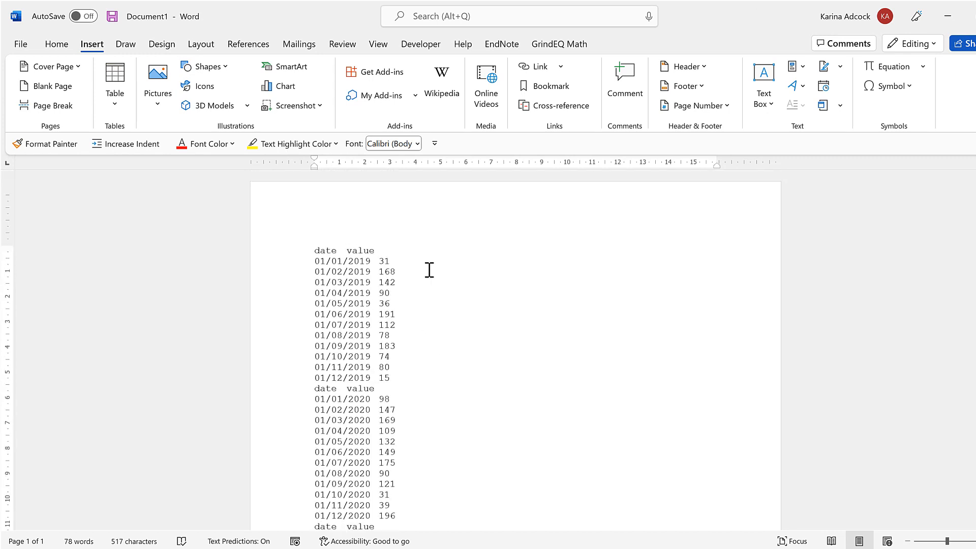
key(ctrl+a)
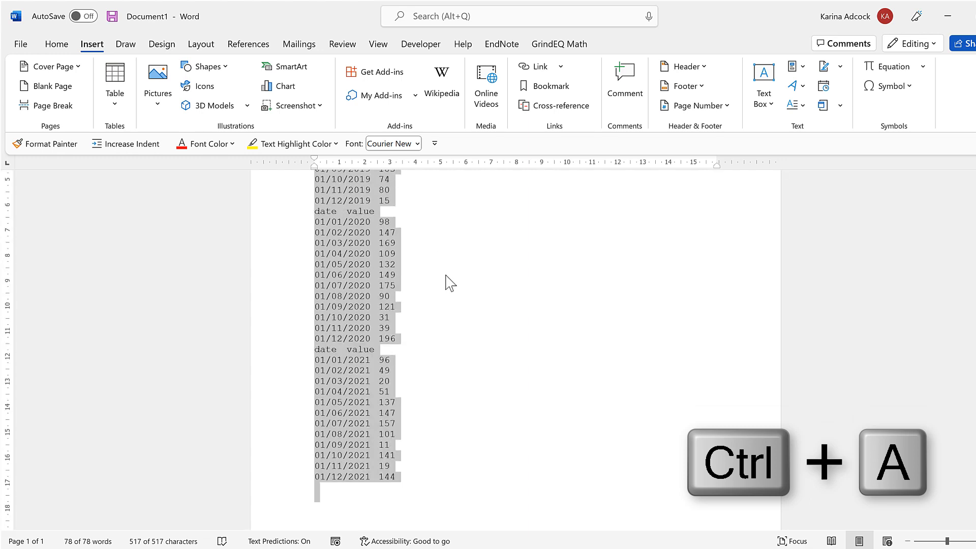
scroll(up, 3)
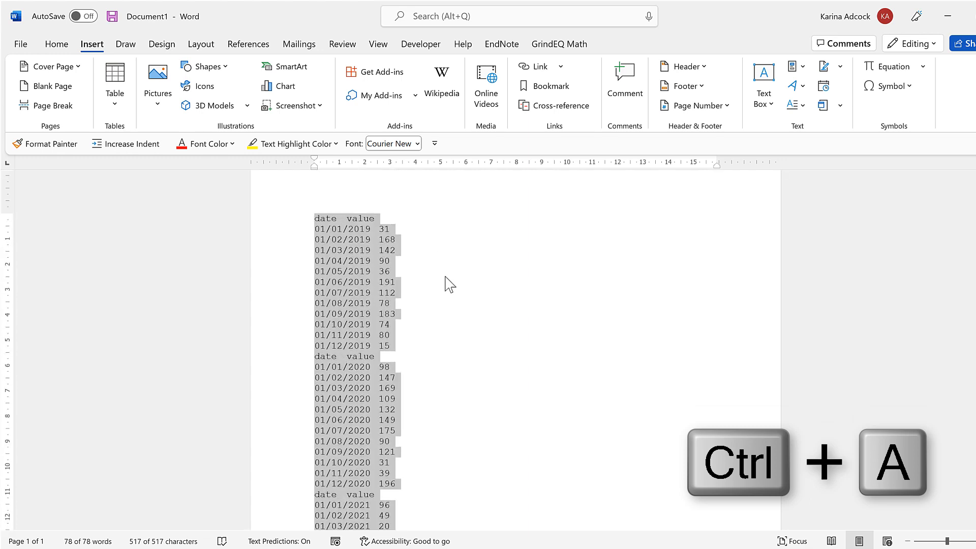
key(ctrl+c)
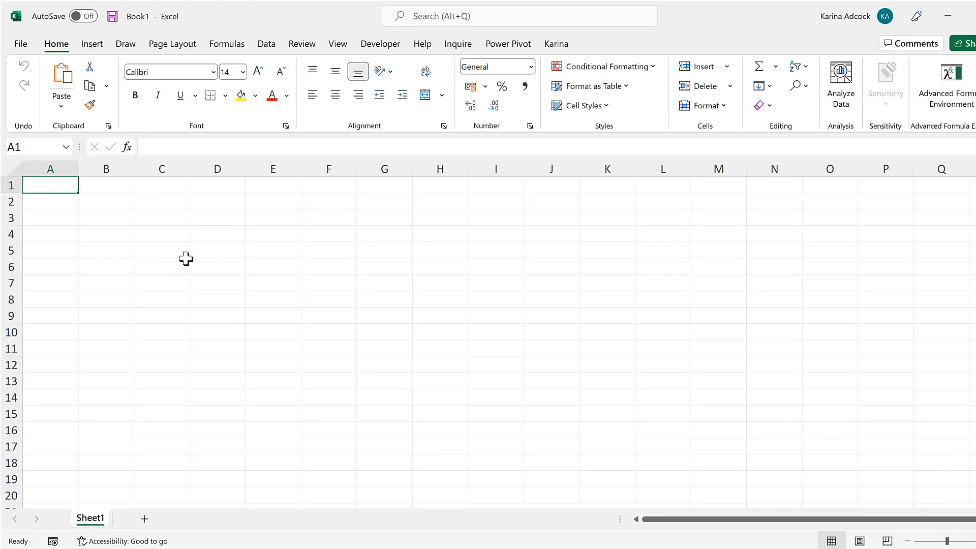
Paste the yearly data into A1, and again into C1 with Match Destination Formatting.
key(Ctrl+v)
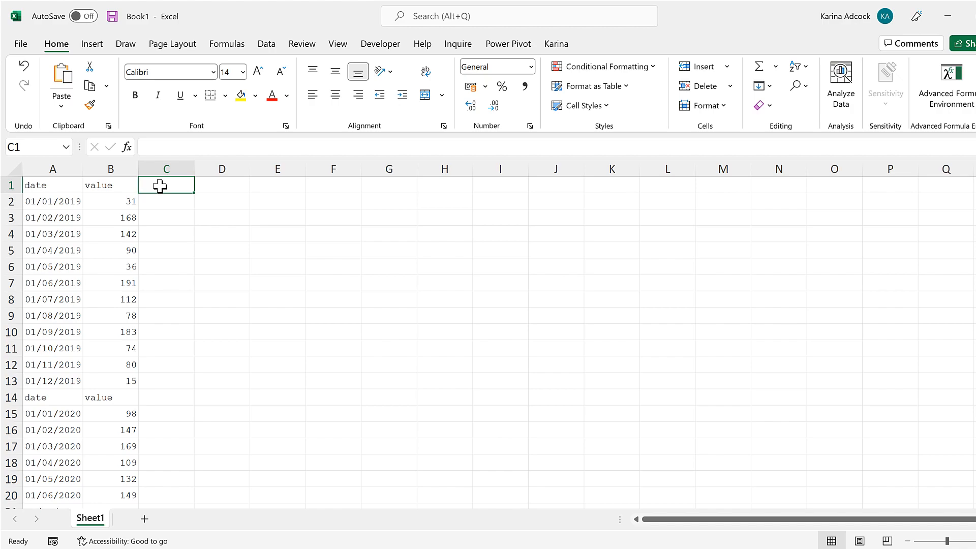
right_click(165, 185)
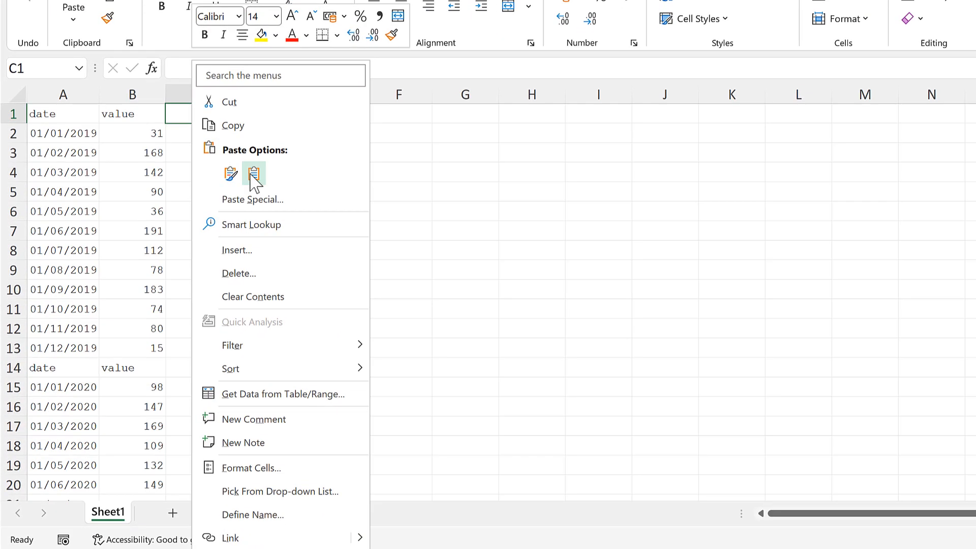
click(254, 173)
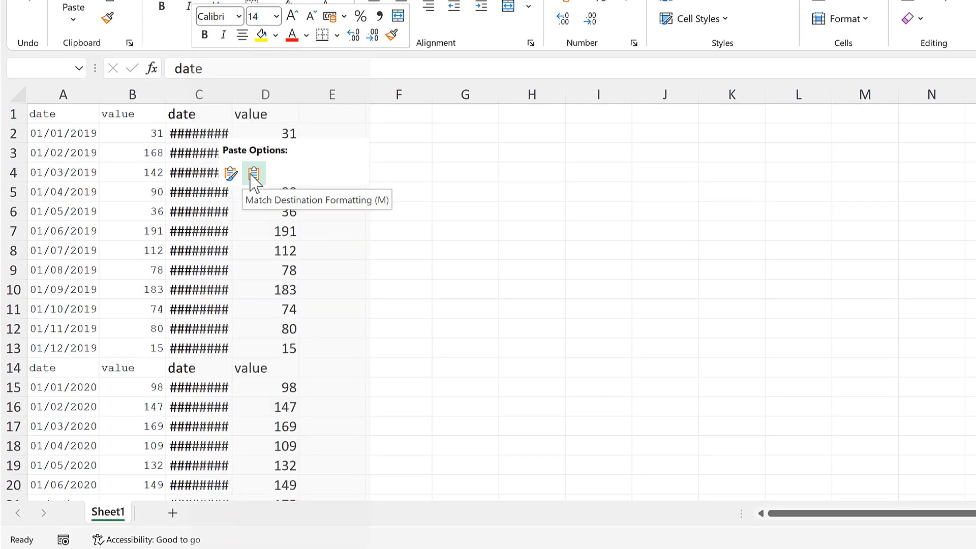
click(253, 175)
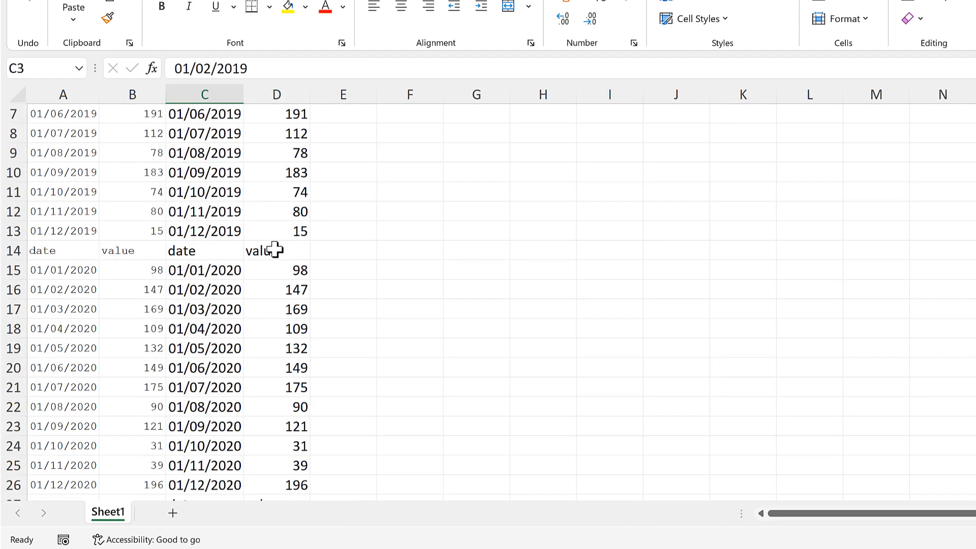
scroll(down, 3)
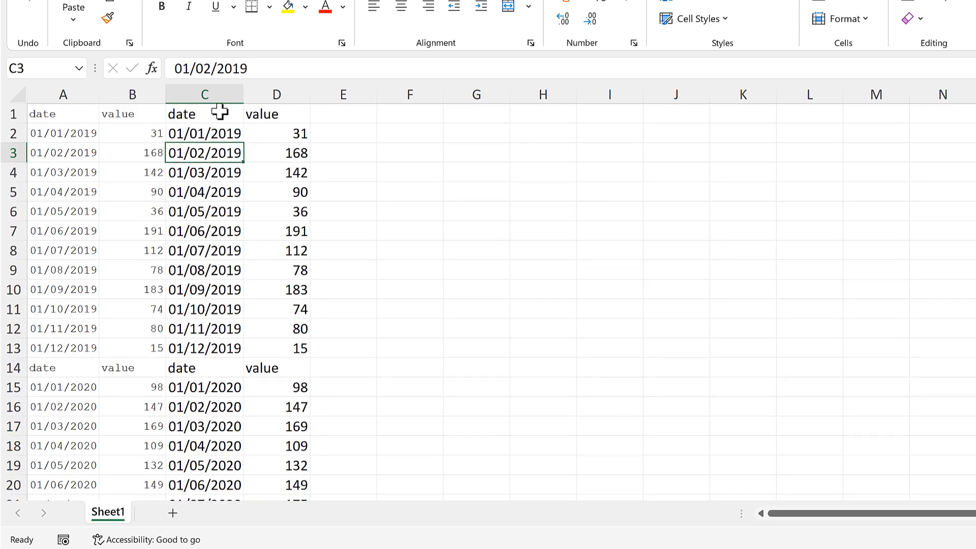
Turn on filtering and use the date column filter to hide the repeated header rows.
key(Ctrl+Shift+L)
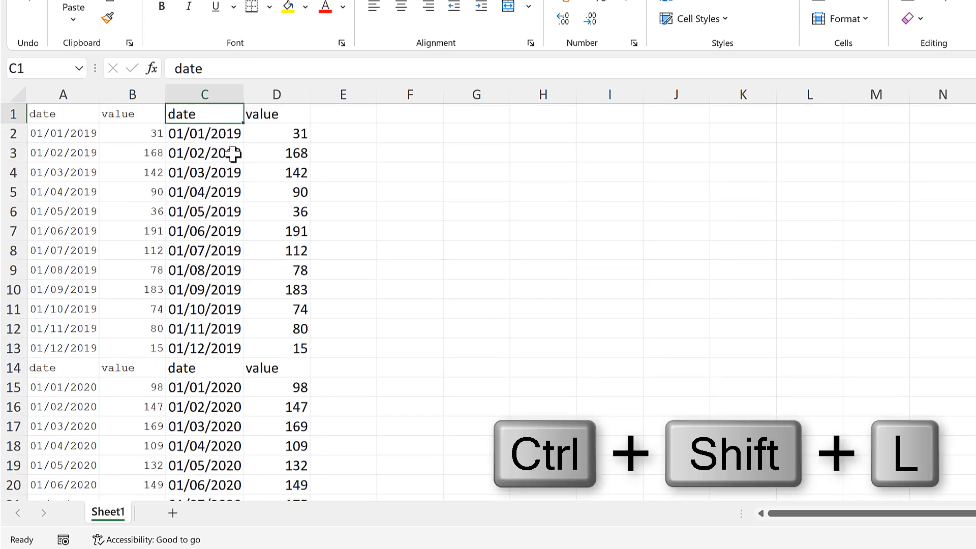
key(Ctrl+Shift+L)
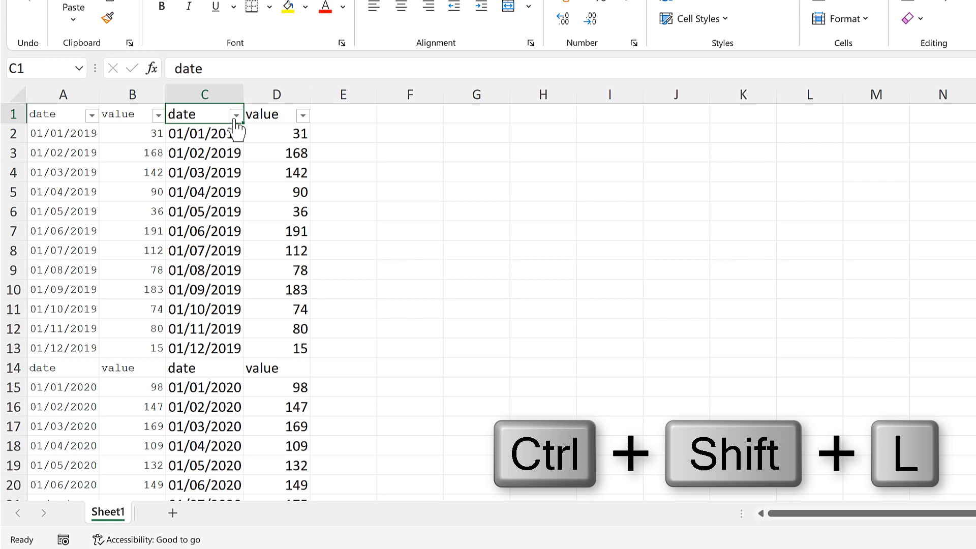
click(236, 116)
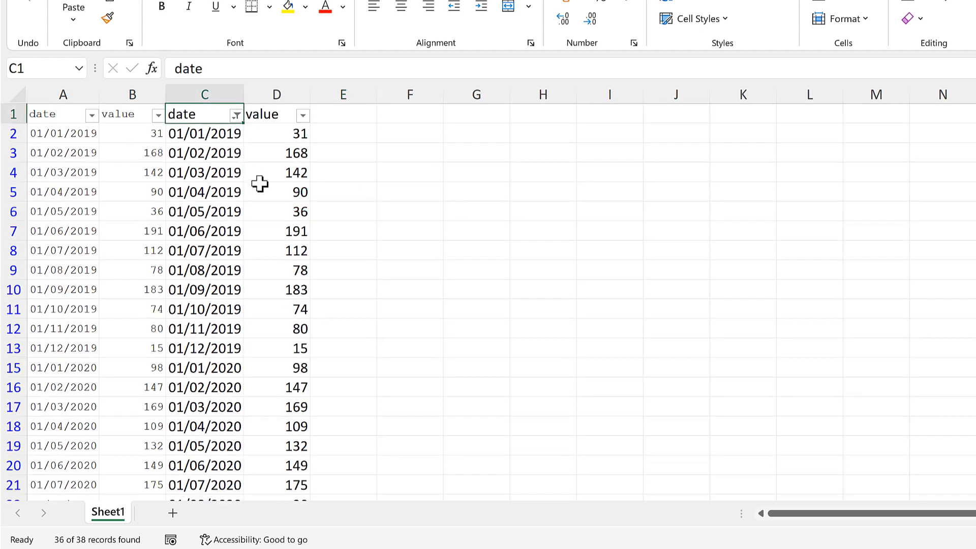
Copy the filtered date–value rows and paste them into a new Sheet2.
key(Ctrl+Shift+Down)
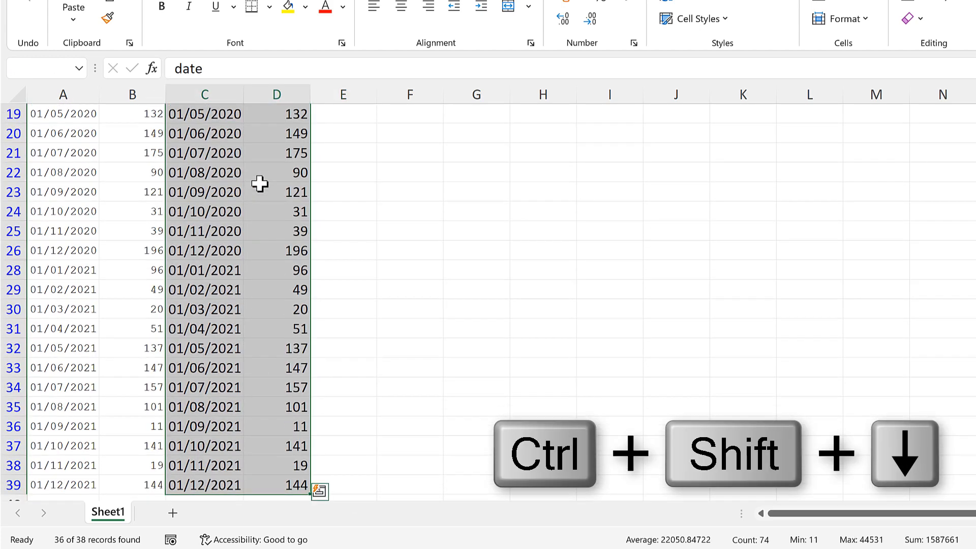
key(Ctrl+C)
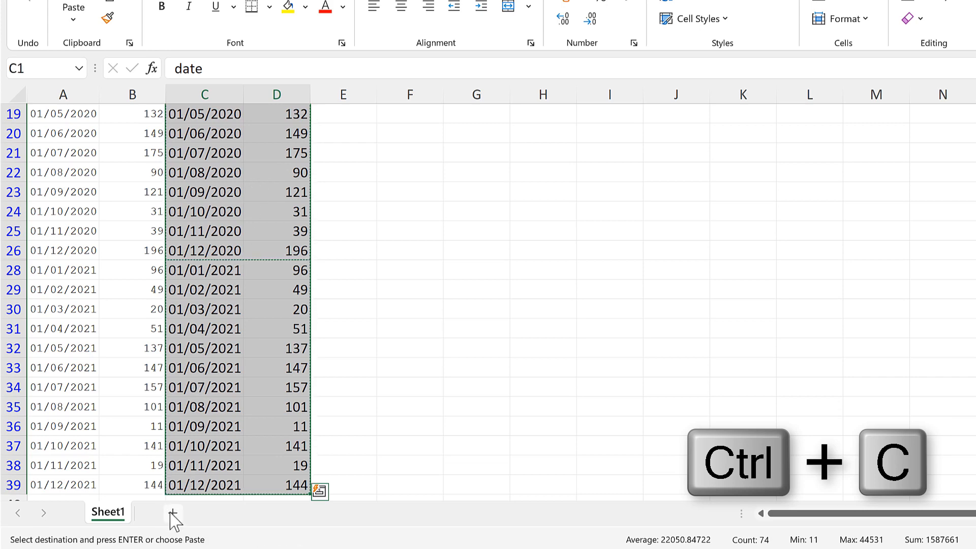
click(176, 520)
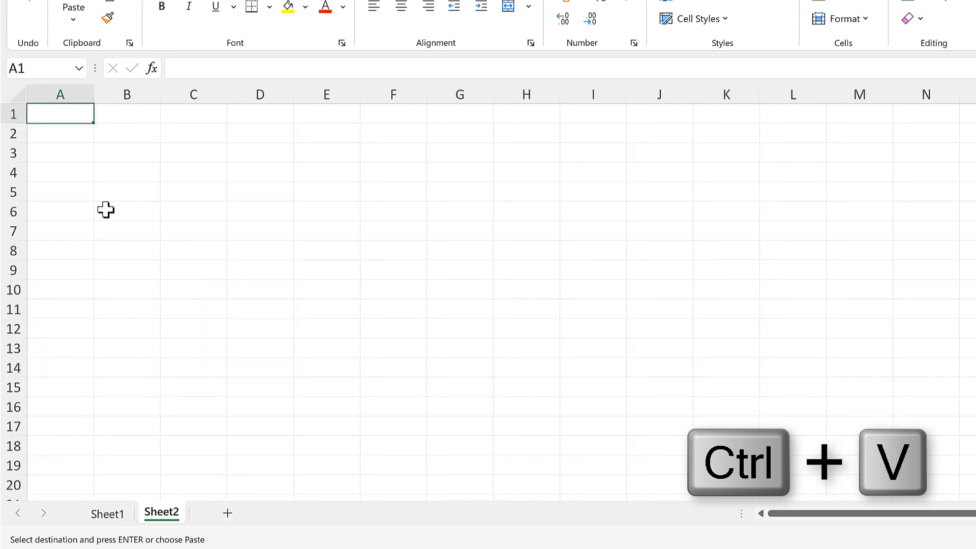
key(ctrl+v)
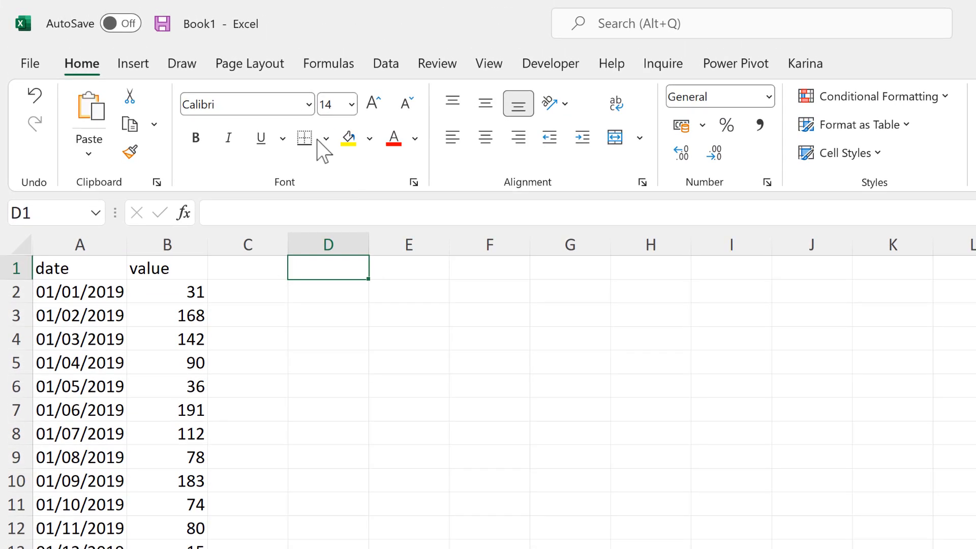
Open Data > Get Data > From File to reach the folder import option.
click(386, 64)
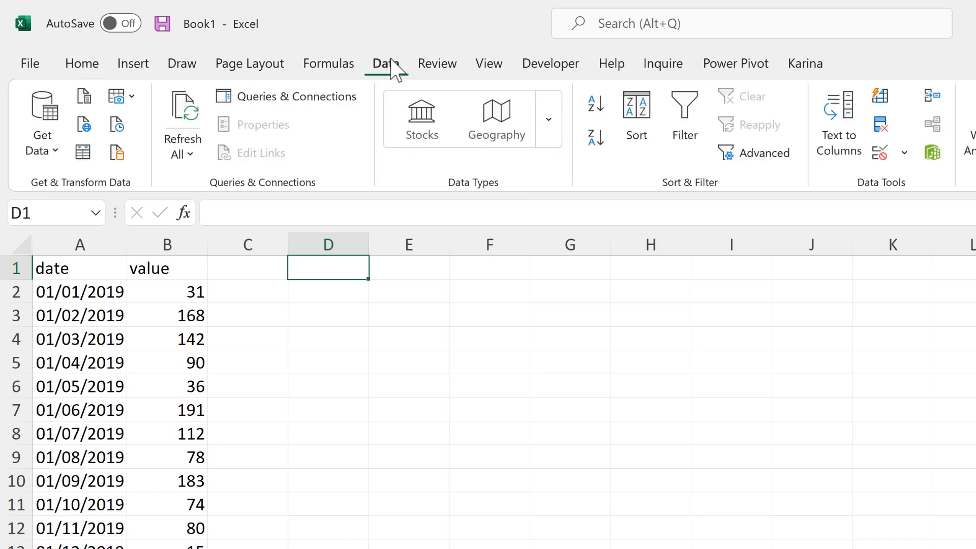
click(41, 127)
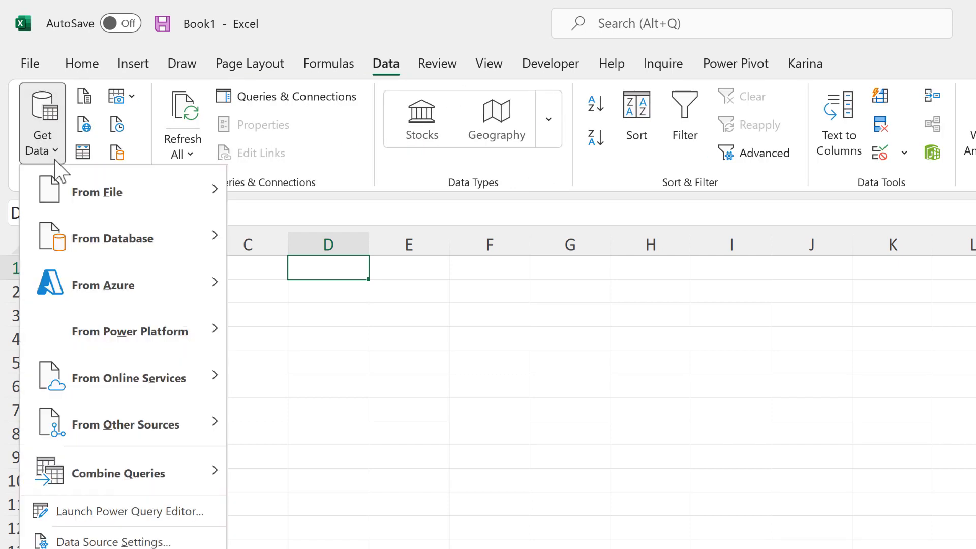
click(97, 192)
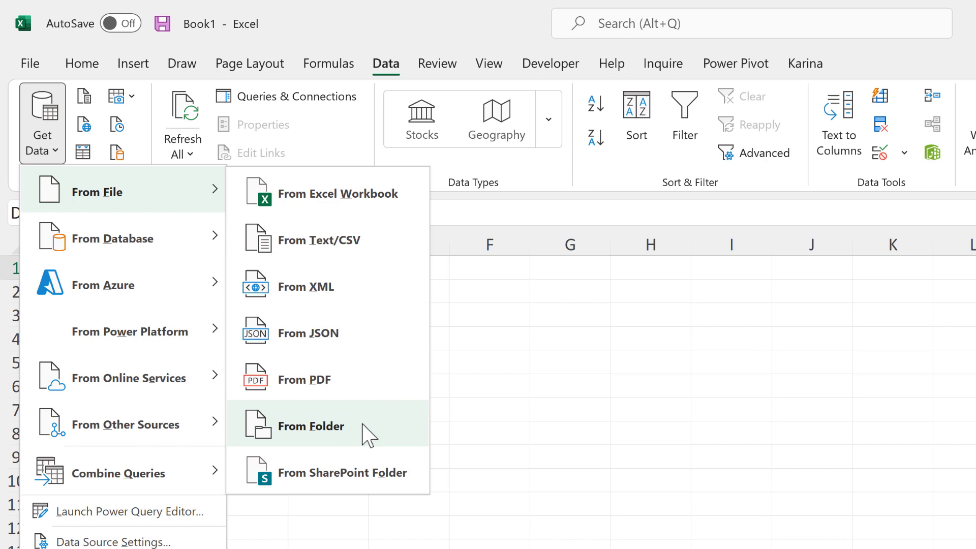
mouse_move(370, 441)
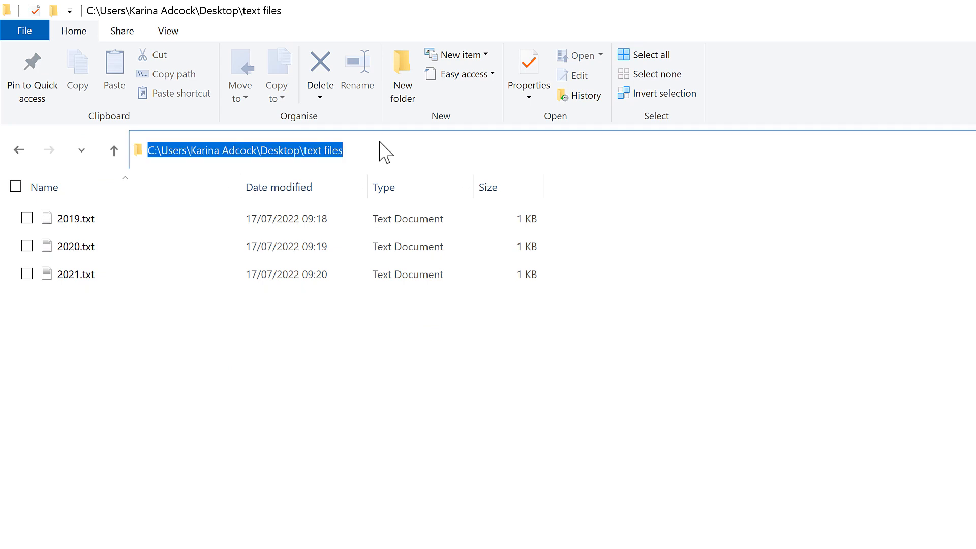
Copy the text files folder path and confirm it as the import source.
key(Ctrl+c)
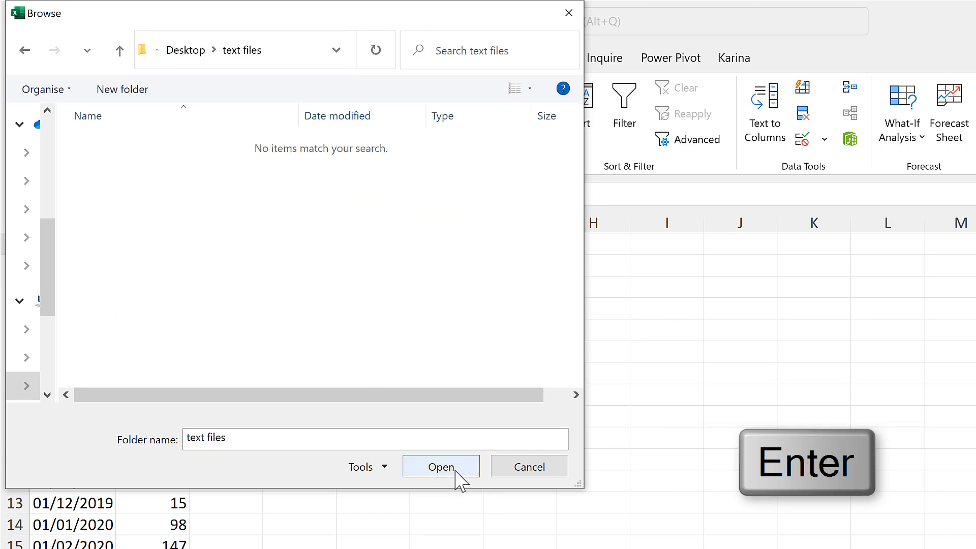
click(441, 466)
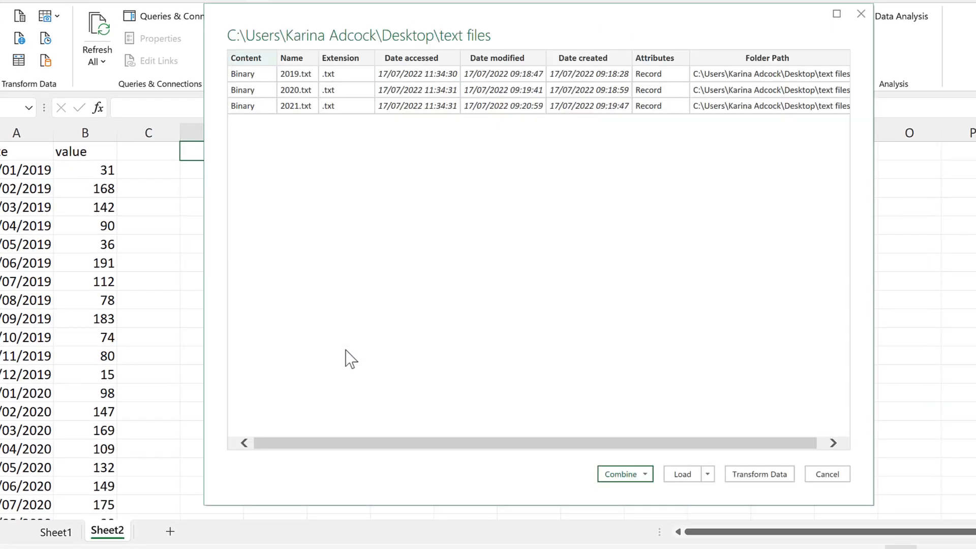
mouse_move(322, 144)
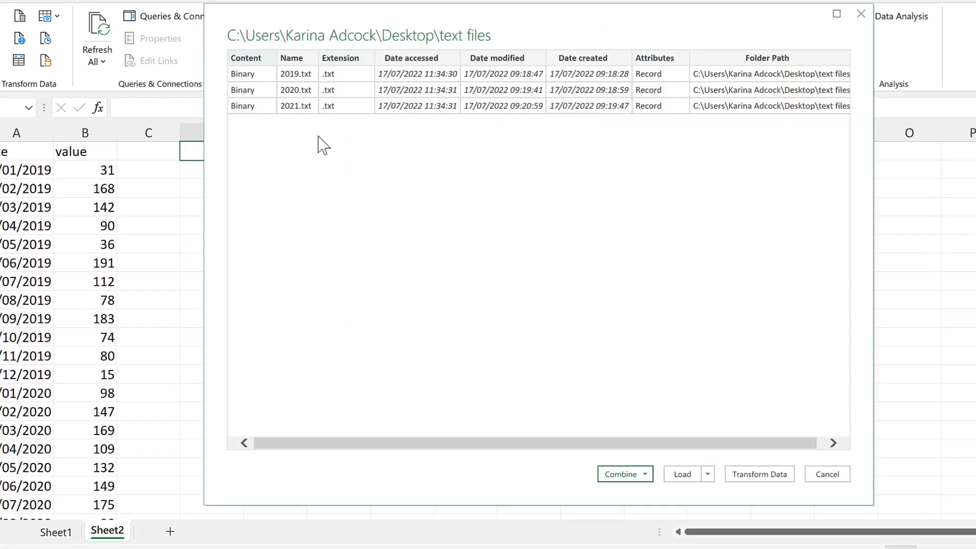
mouse_move(599, 499)
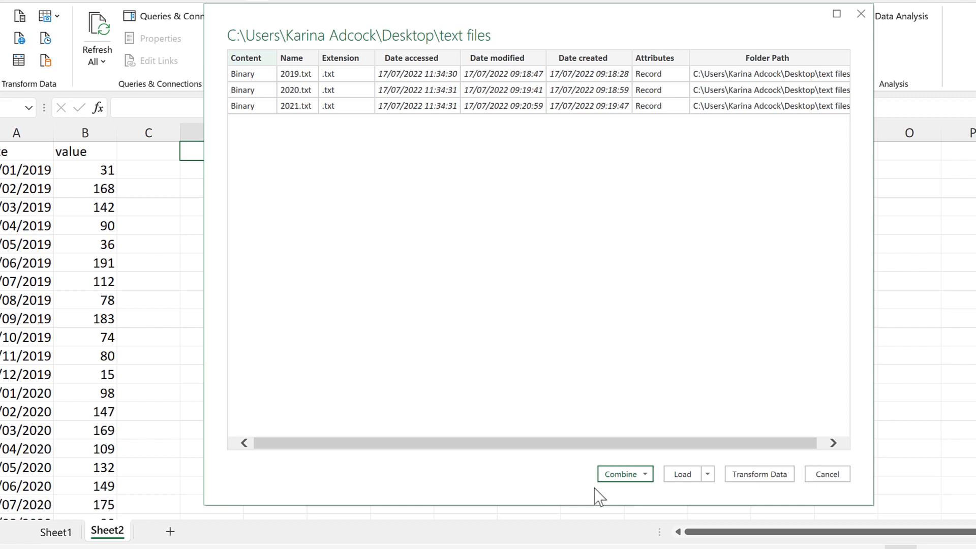
mouse_move(616, 494)
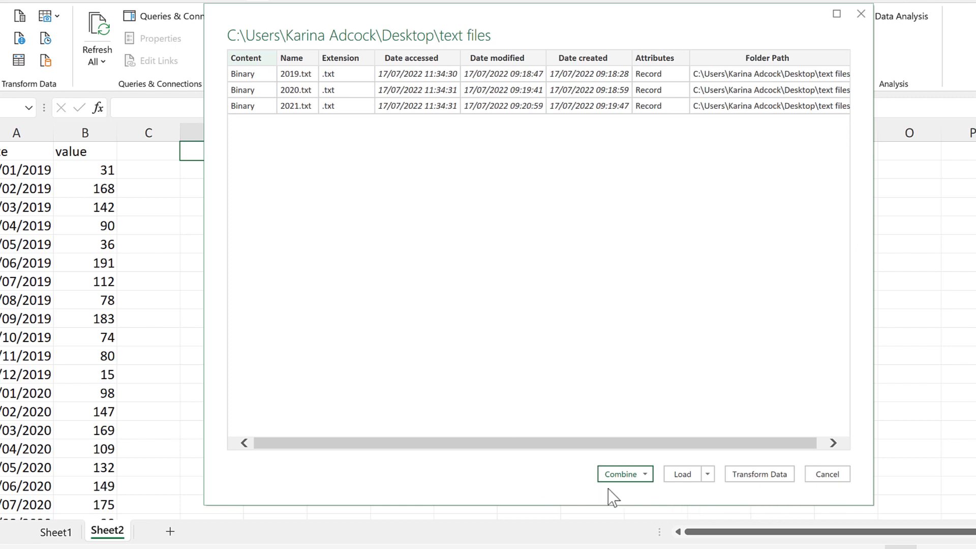
Choose Combine & Load for the three yearly files and accept the tab-delimited settings.
click(625, 473)
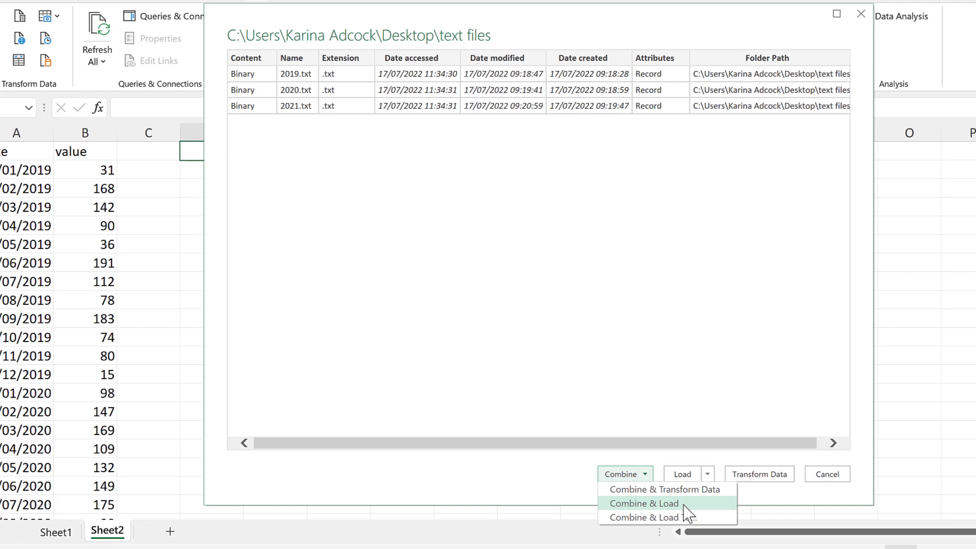
click(644, 503)
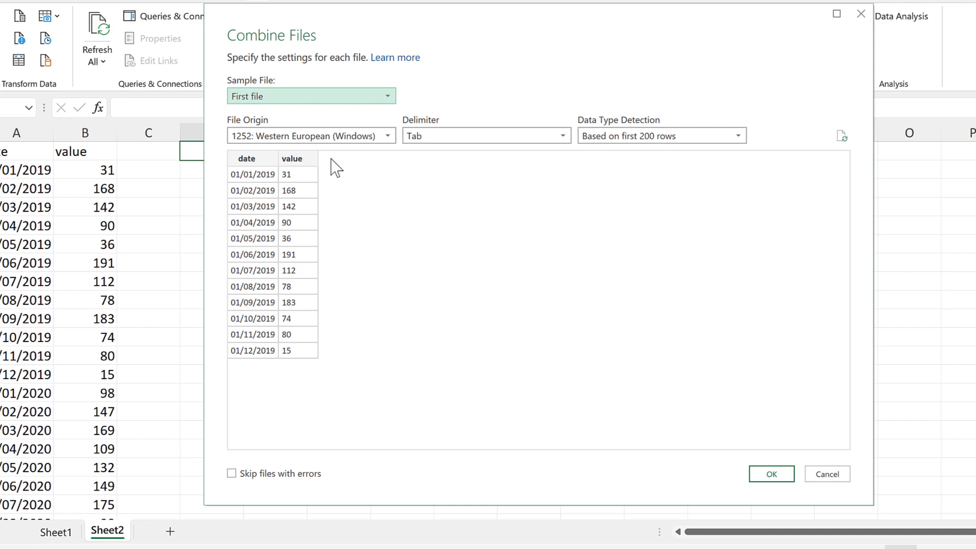
mouse_move(322, 166)
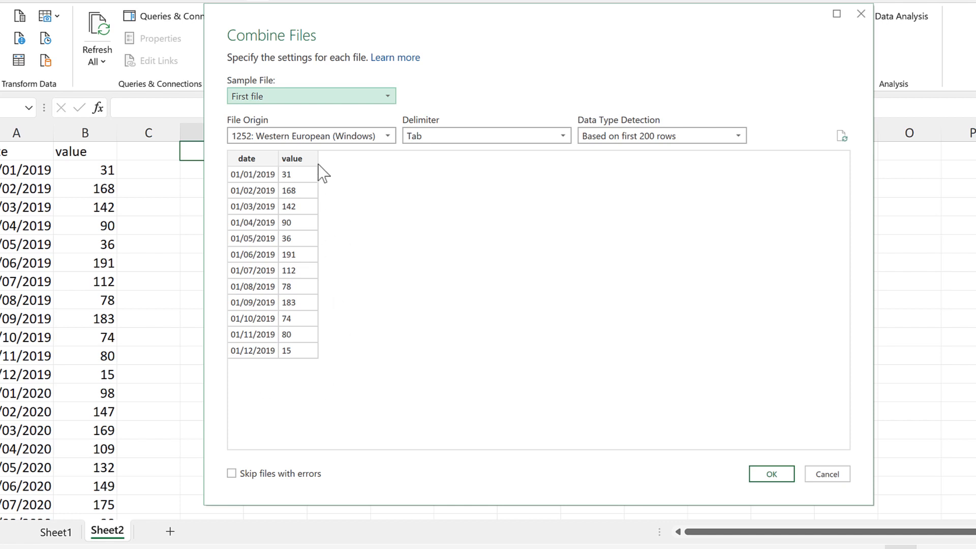
mouse_move(349, 196)
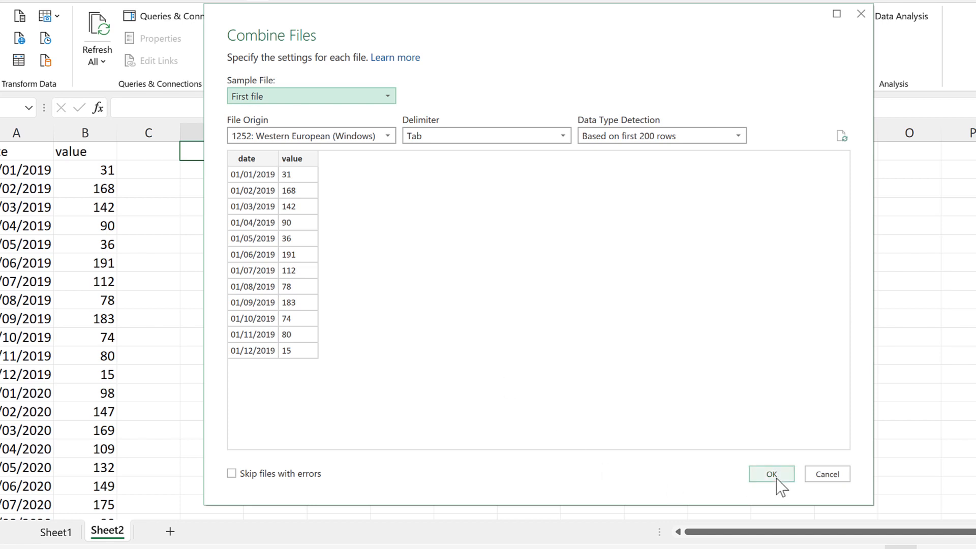
click(771, 473)
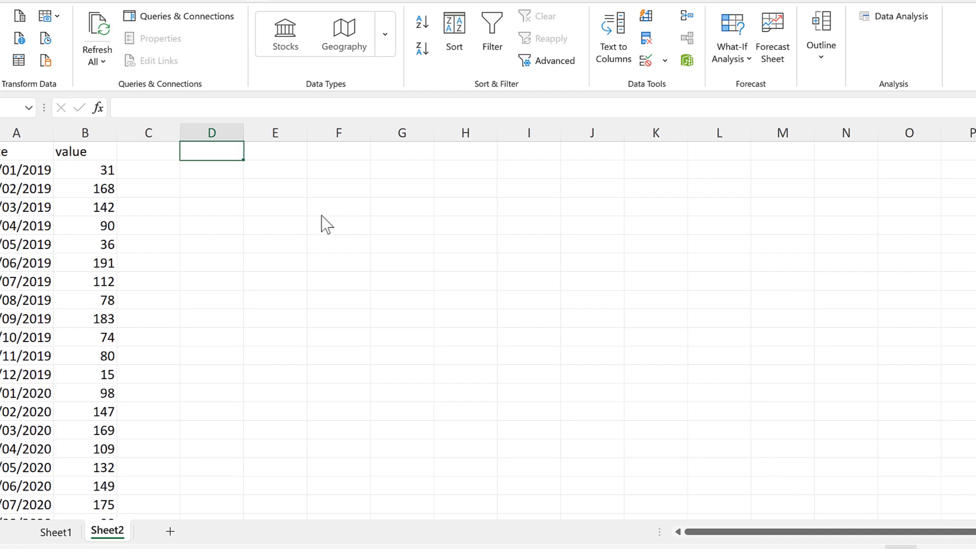
Review the Source.Name, date and value table on the new text files sheet.
click(103, 31)
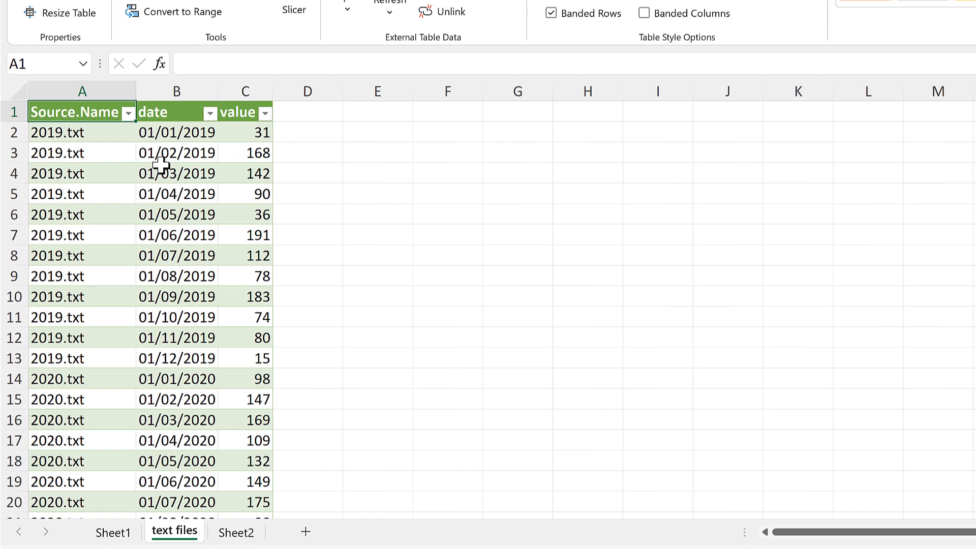
scroll(down, 3)
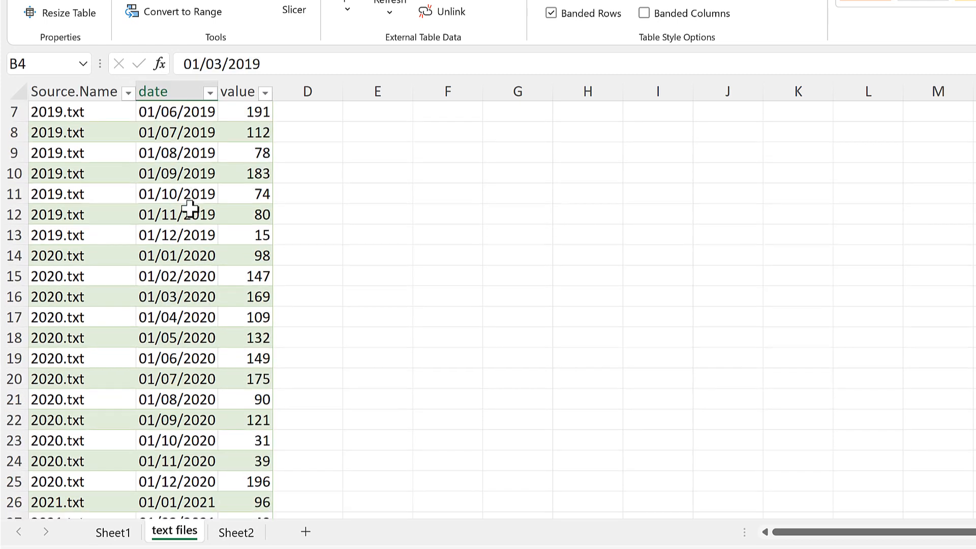
scroll(down, 3)
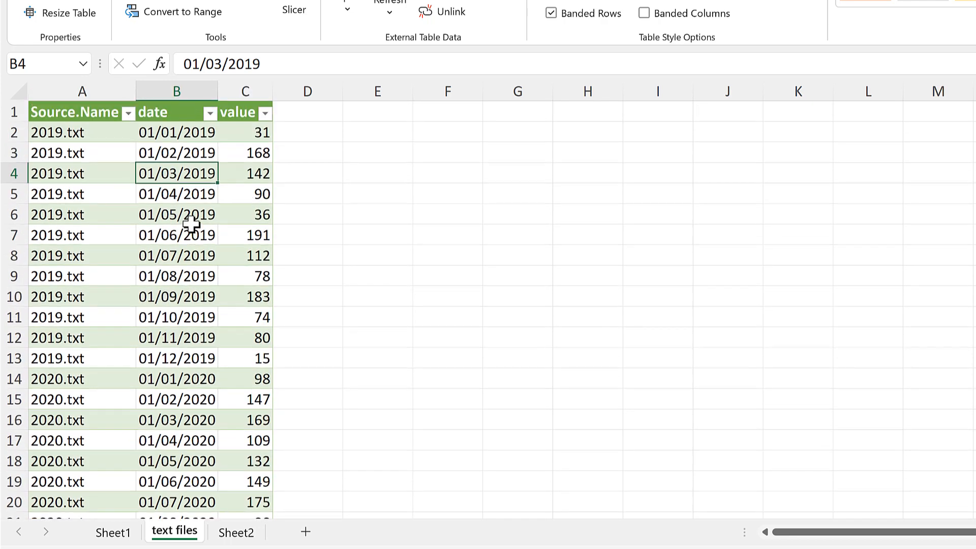
click(81, 92)
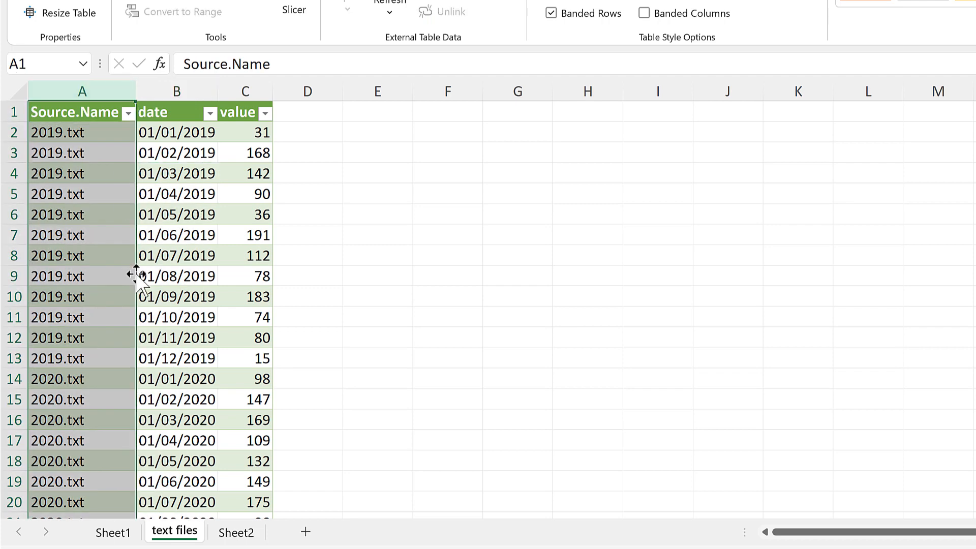
click(76, 214)
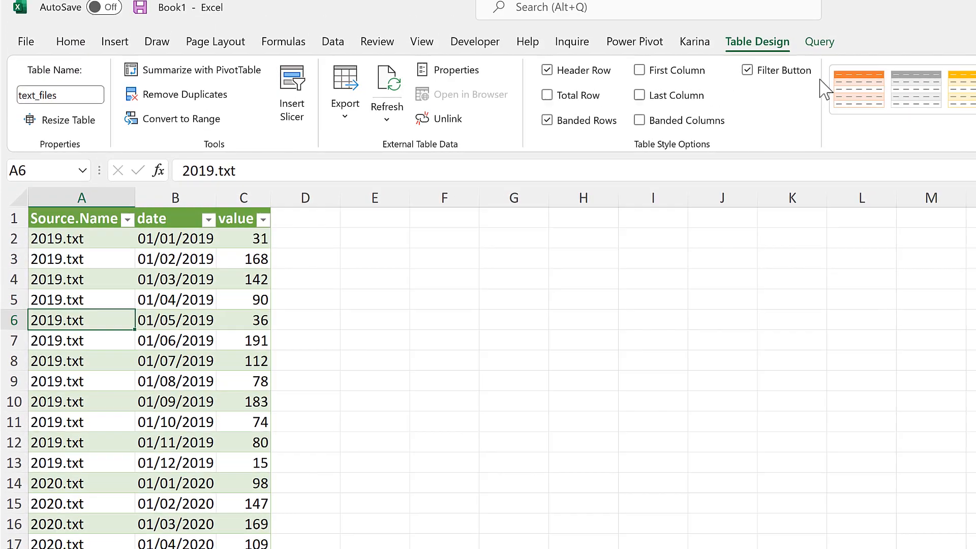
Delete the Source.Name column in Power Query and reload the table with dates and values.
click(819, 42)
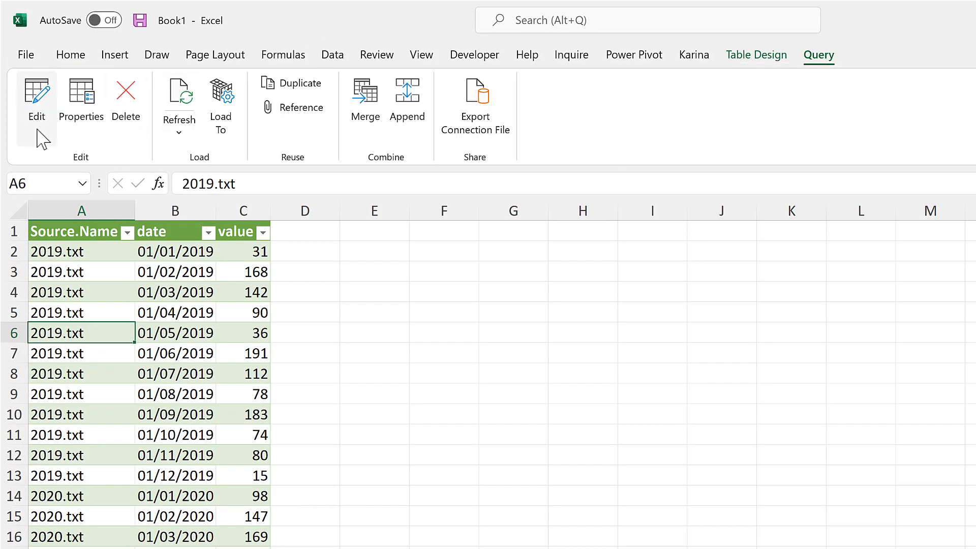
click(36, 96)
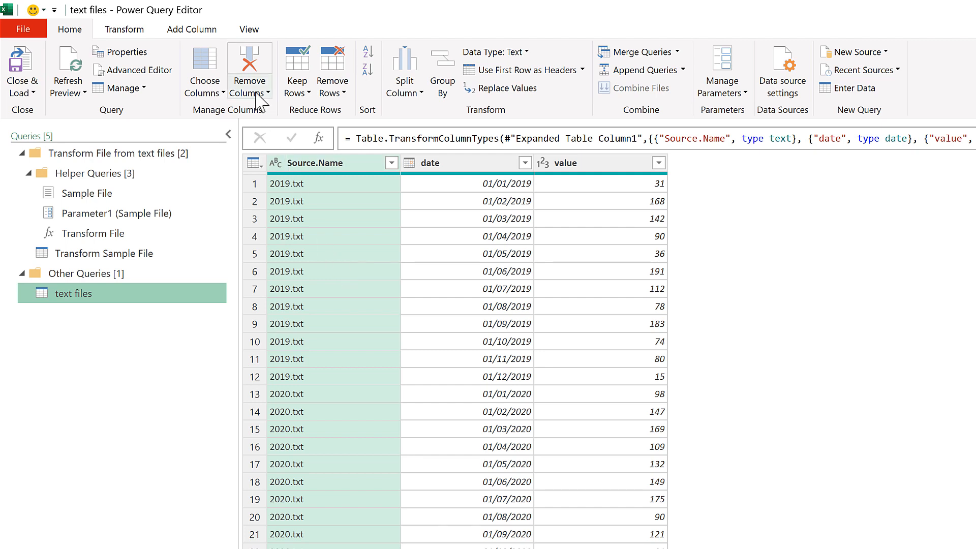
click(266, 93)
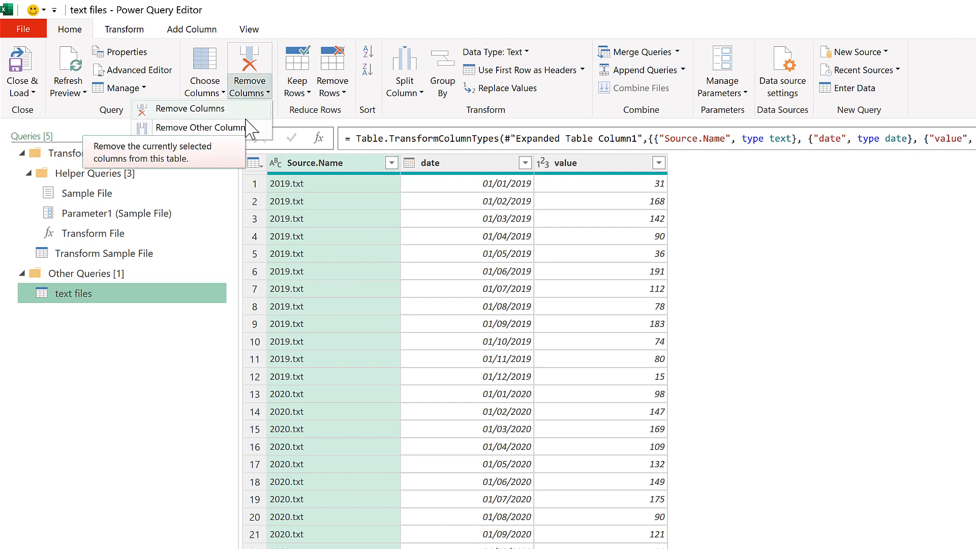
click(189, 108)
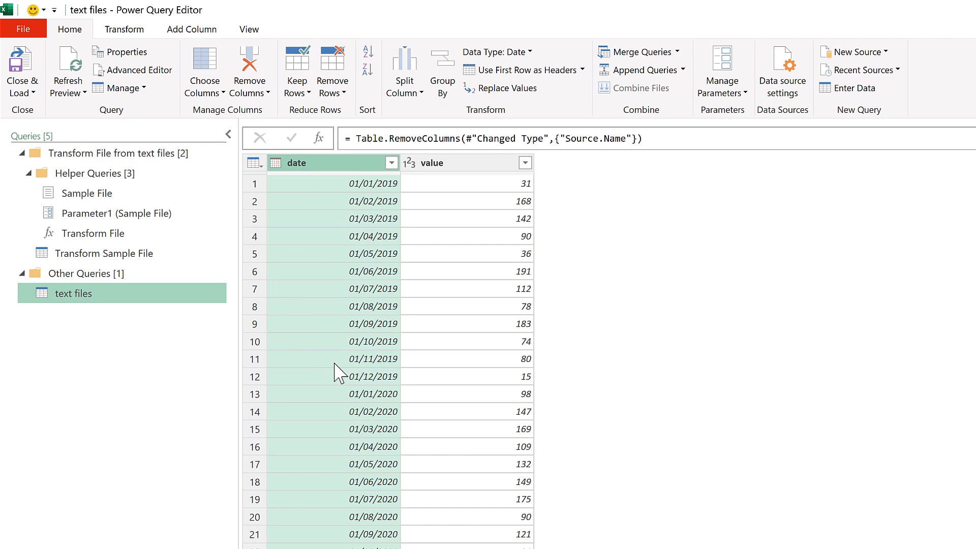
mouse_move(692, 352)
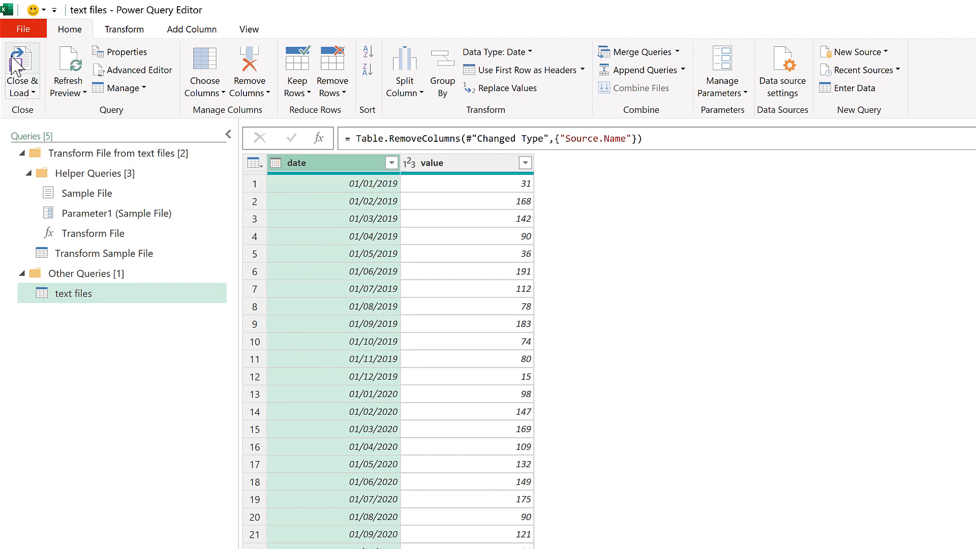
mouse_move(27, 65)
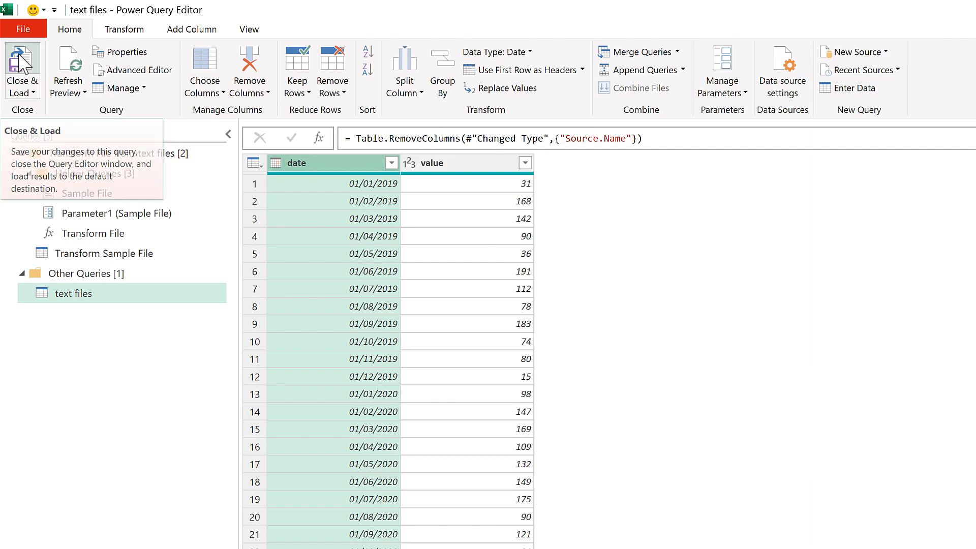
click(21, 66)
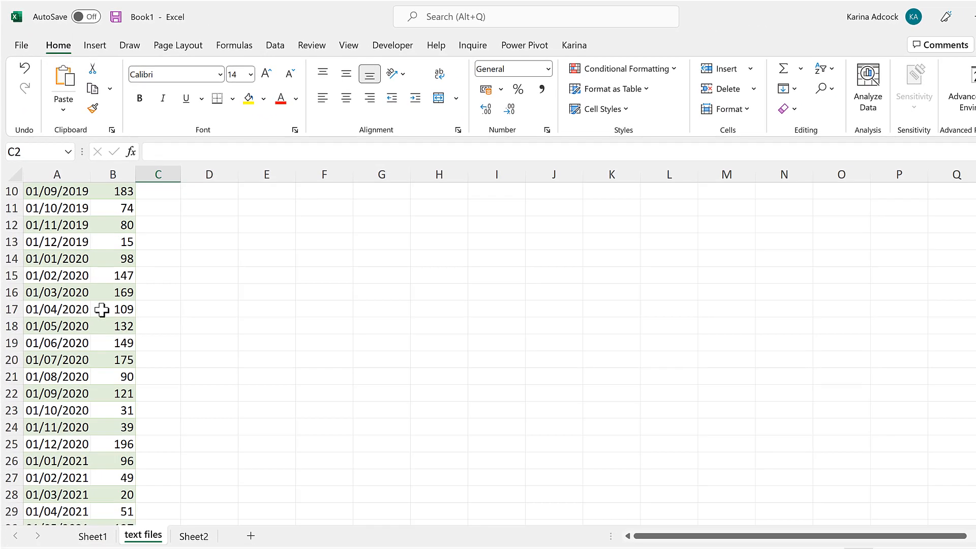
scroll(up, 3)
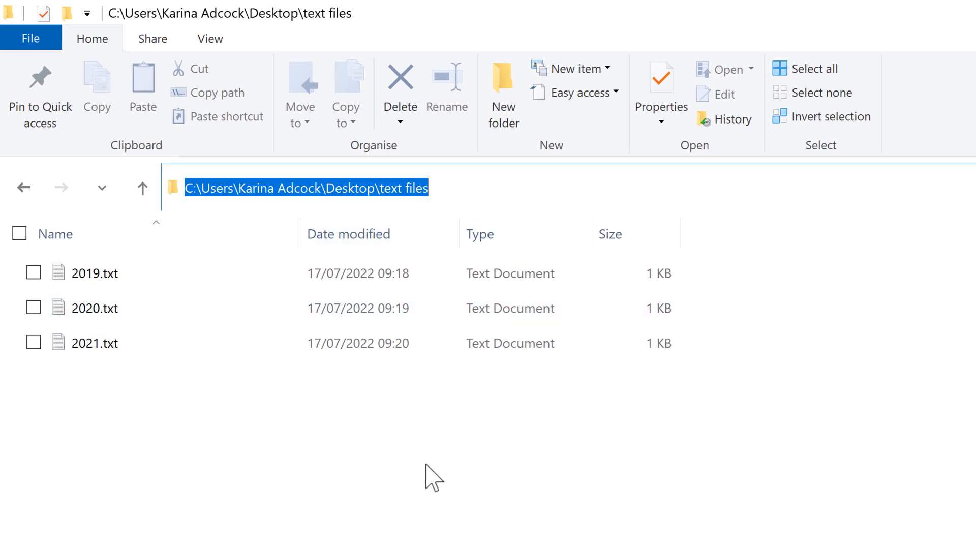
Launch Command Prompt in the text files folder by entering cmd in the address bar.
text(cm)
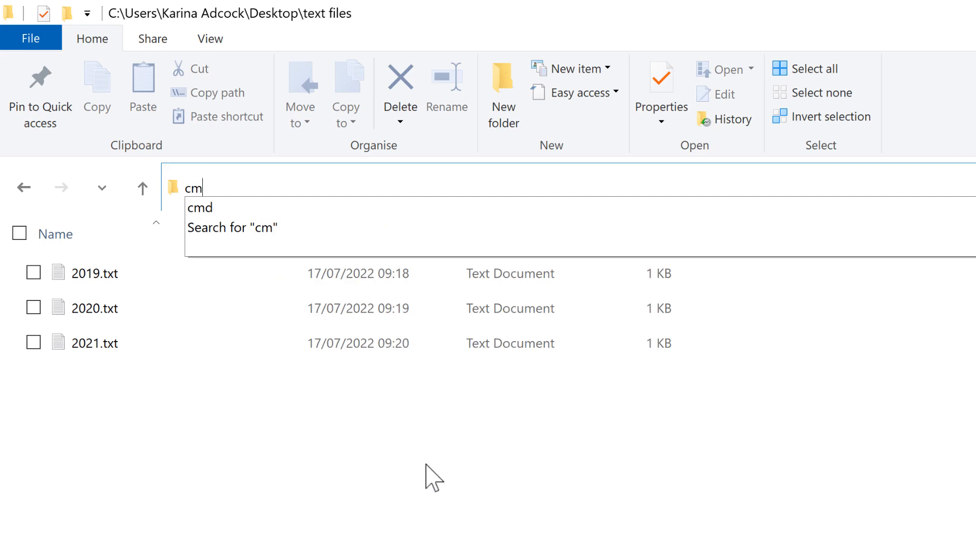
text(d)
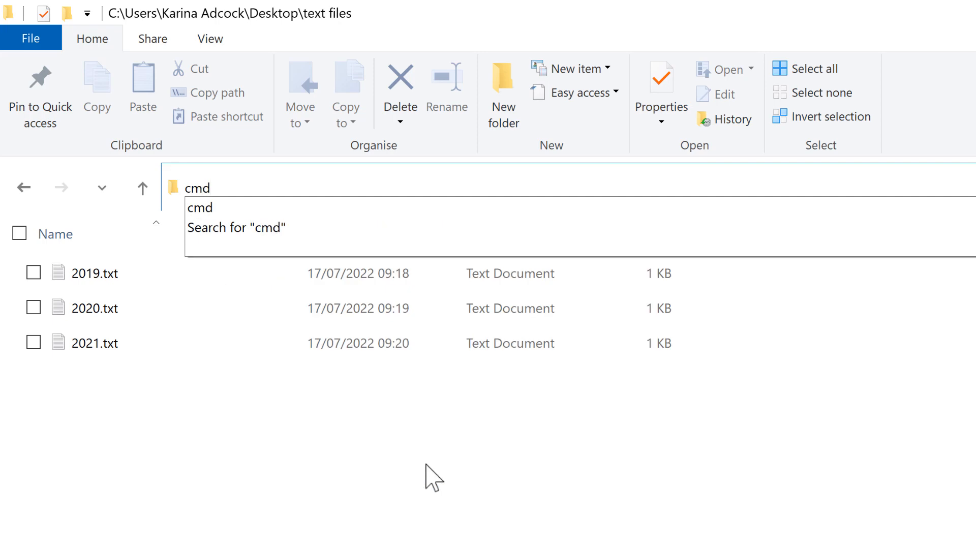
key(Enter)
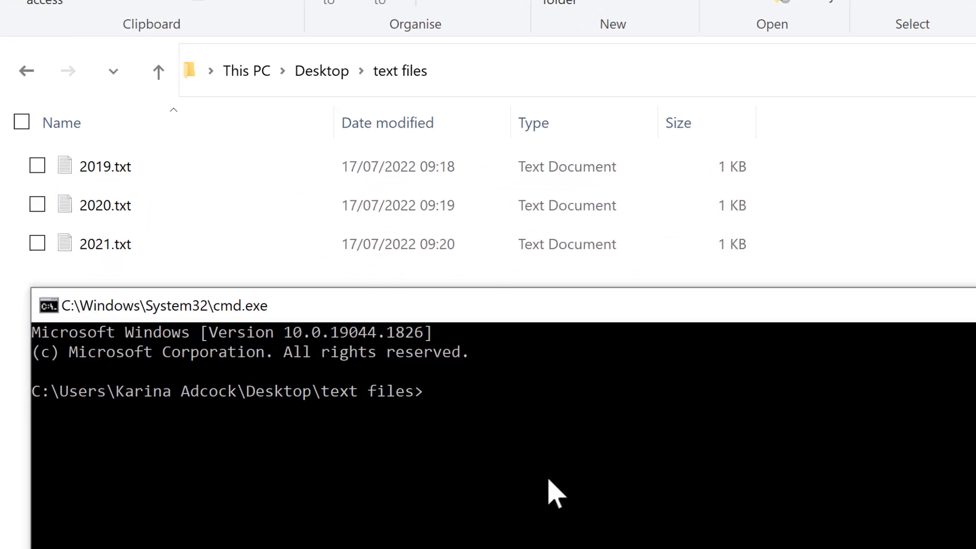
Enter 'copy *.txt results.txt' at the Command Prompt without running it.
text(copy)
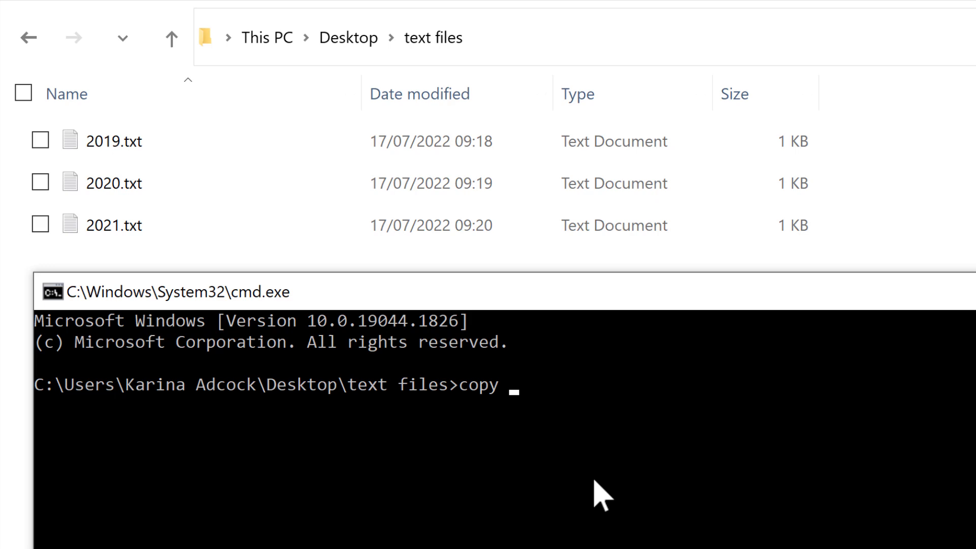
text(*.)
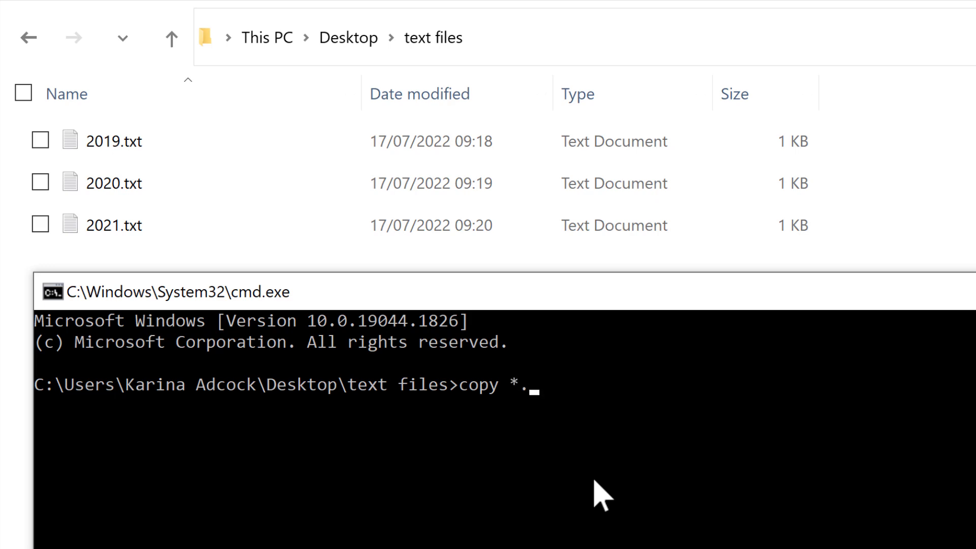
text(txt)
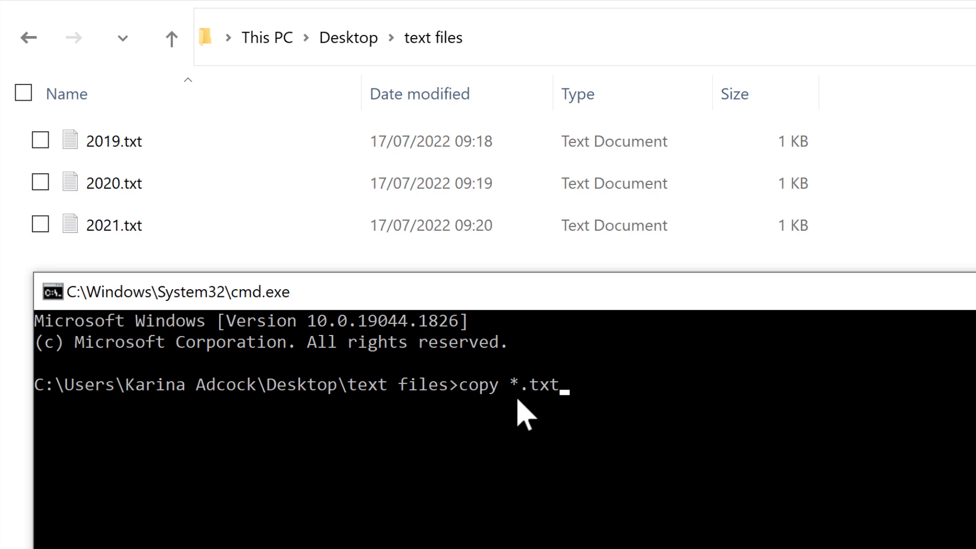
mouse_move(509, 423)
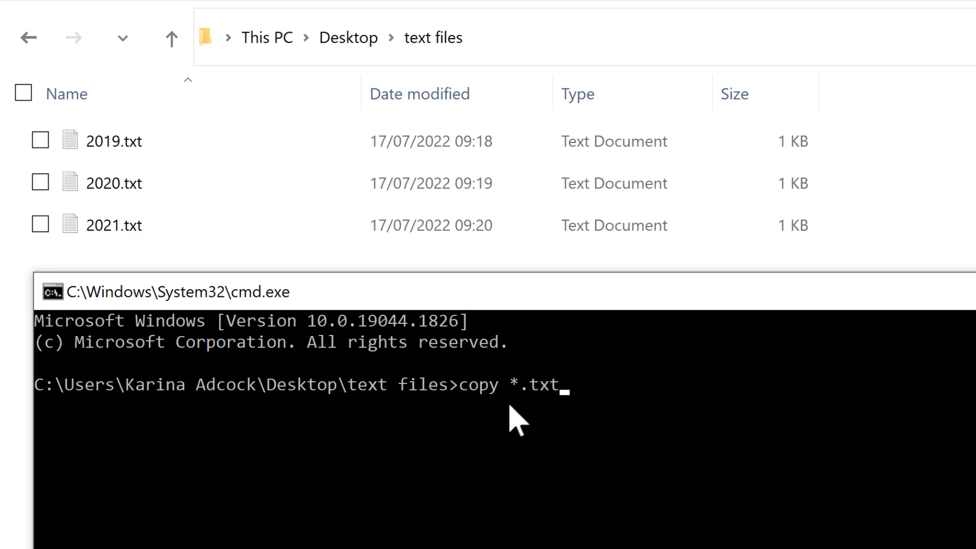
mouse_move(548, 419)
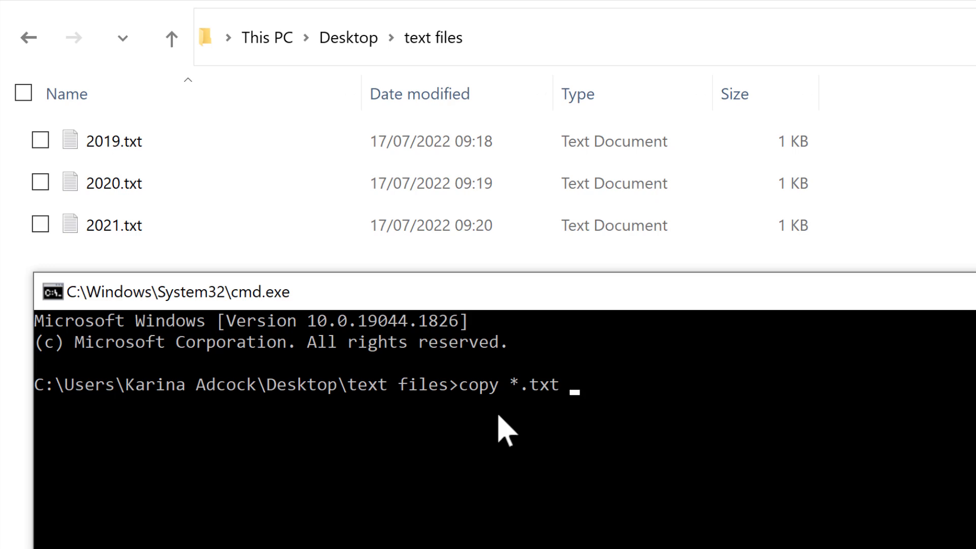
mouse_move(543, 423)
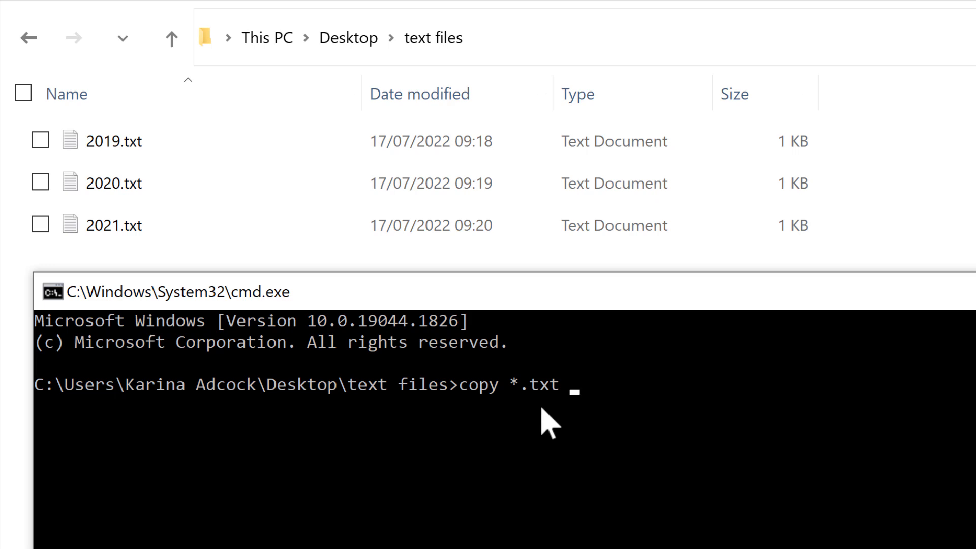
mouse_move(581, 471)
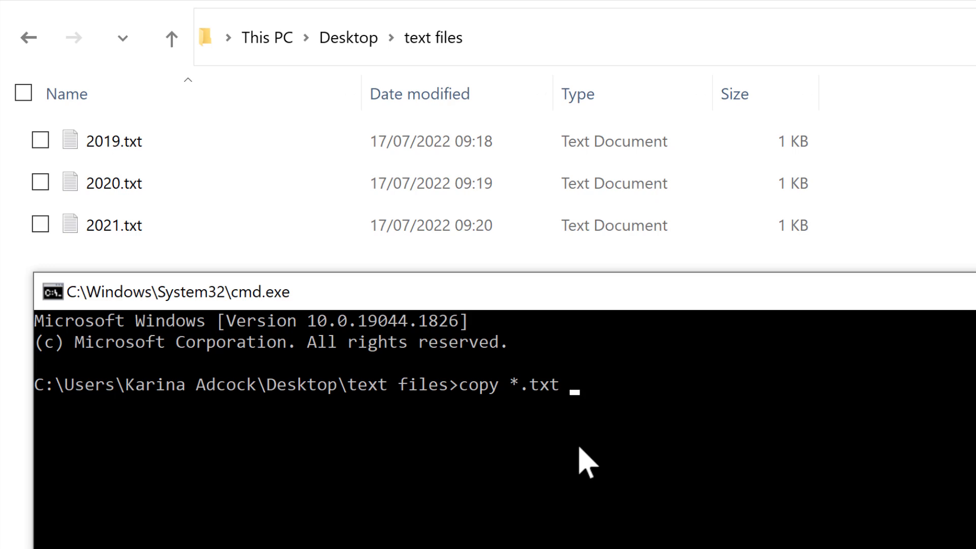
text(r)
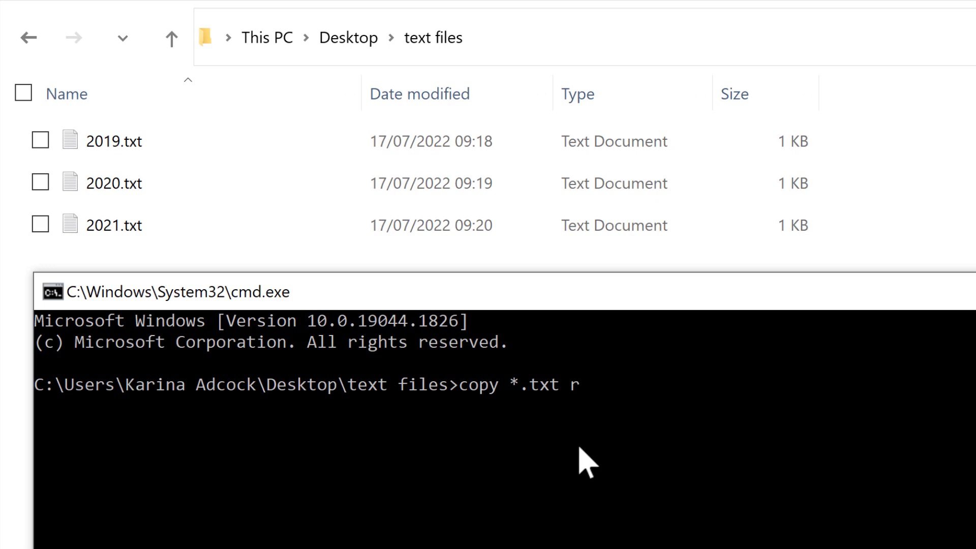
text(esults)
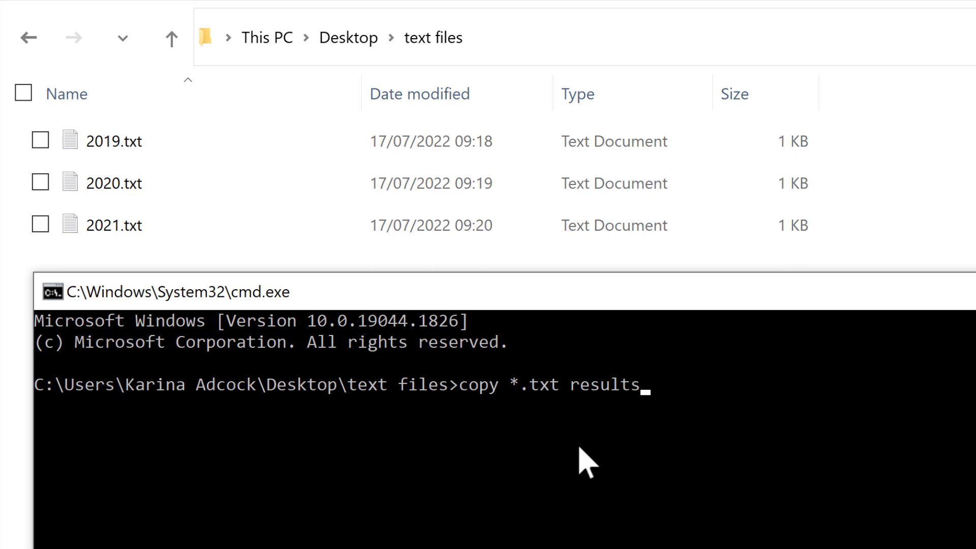
text(.txt)
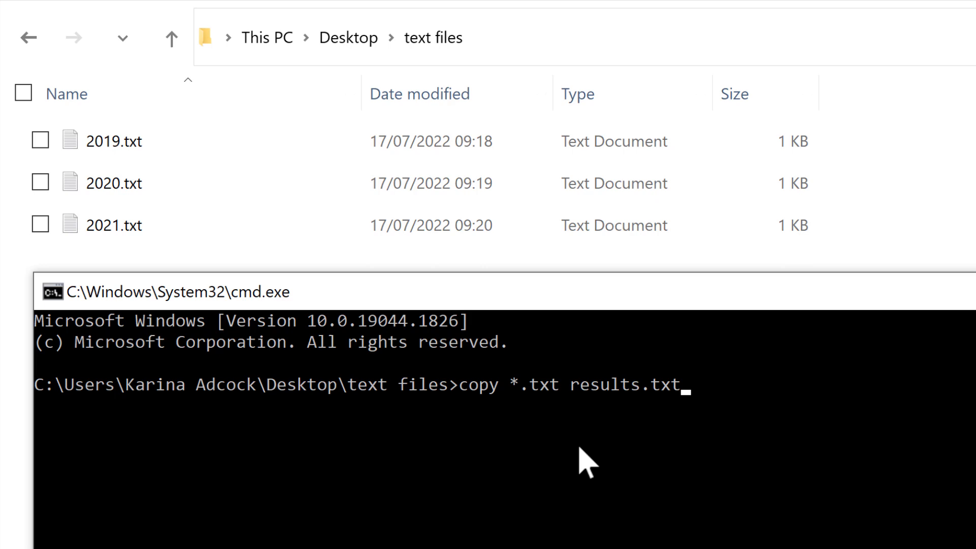
mouse_move(545, 419)
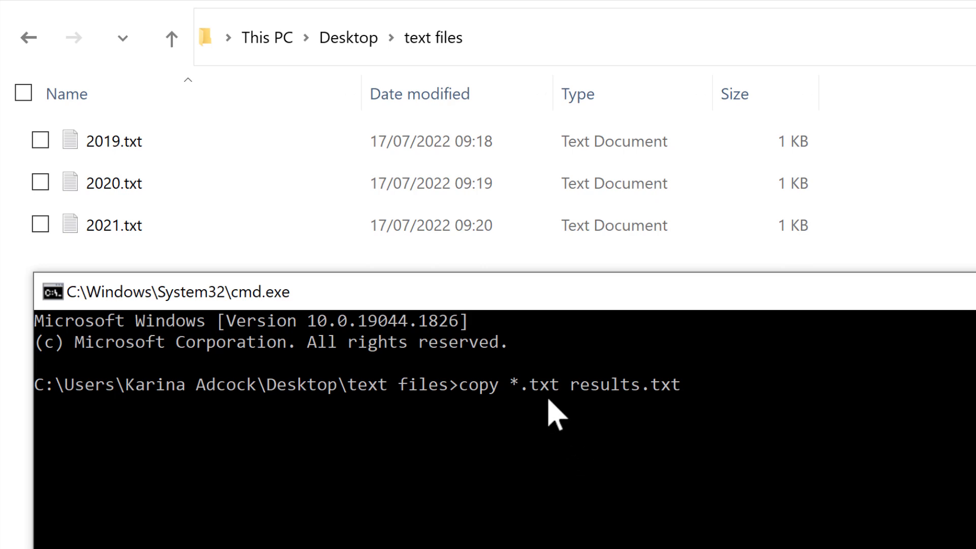
mouse_move(534, 420)
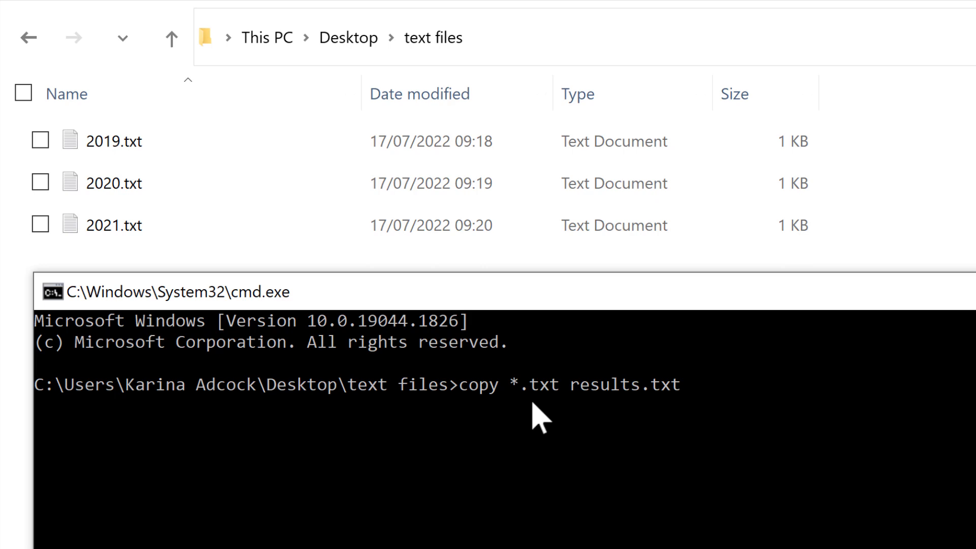
mouse_move(605, 414)
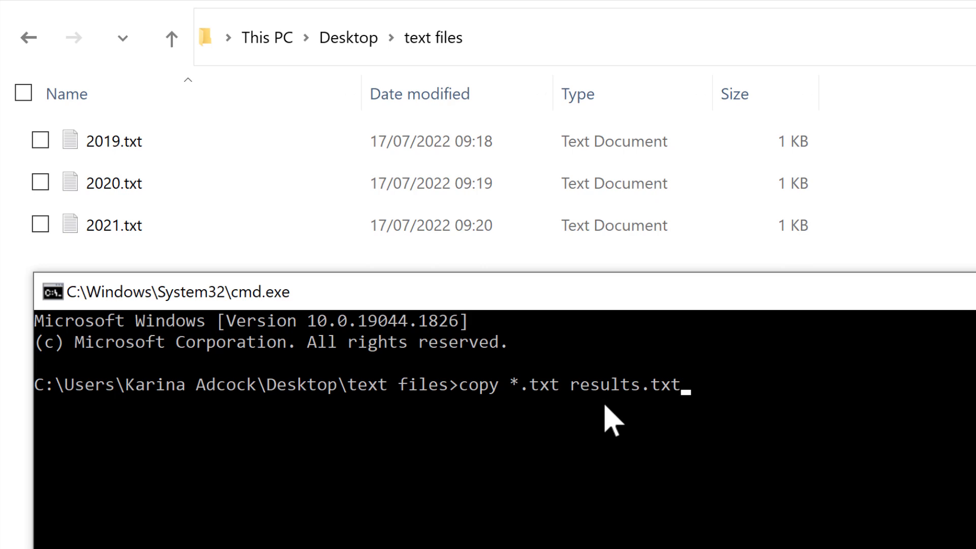
mouse_move(516, 421)
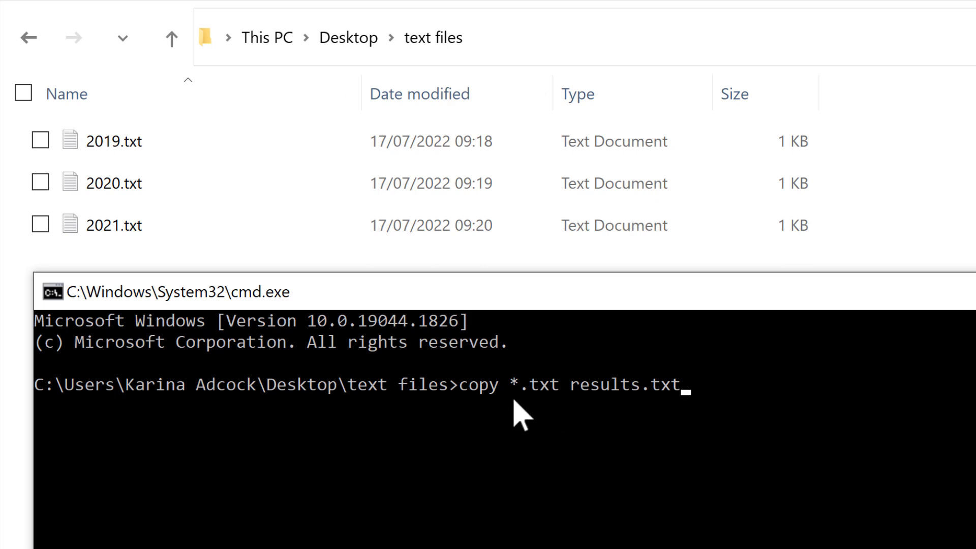
mouse_move(535, 434)
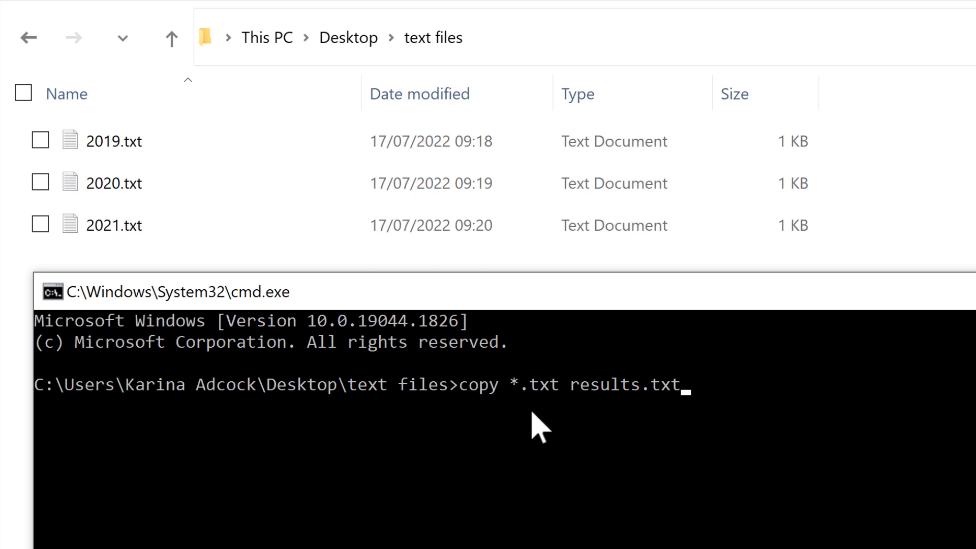
mouse_move(625, 433)
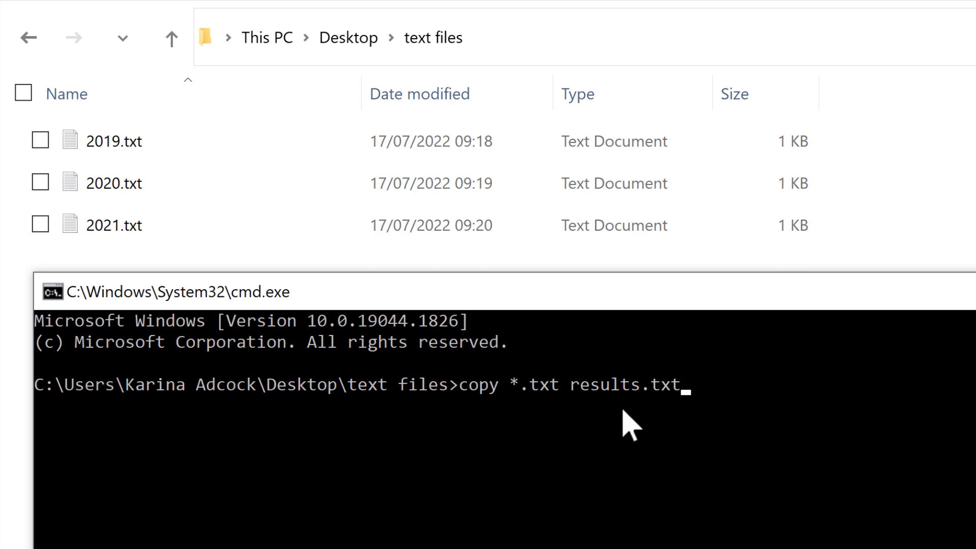
mouse_move(532, 440)
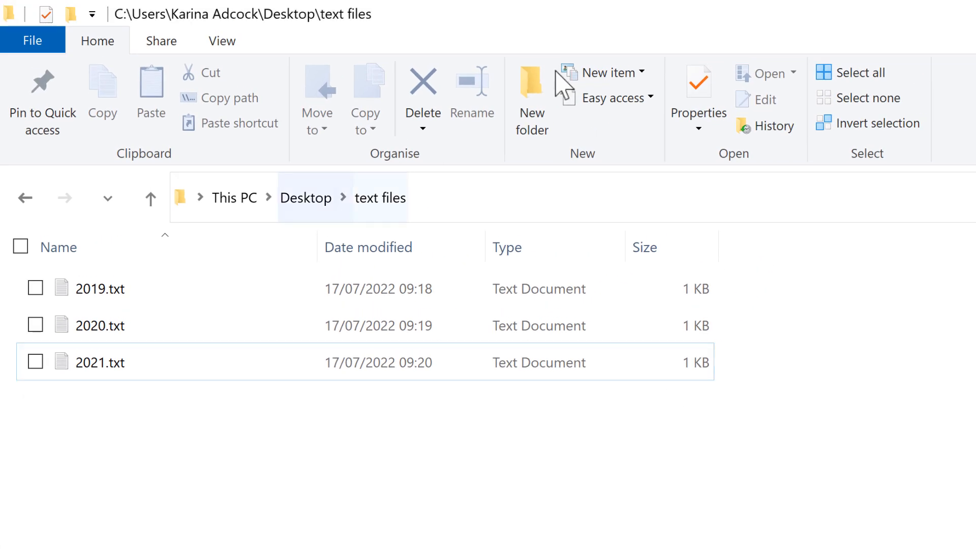
Create a new subfolder named 'folder' inside text files.
click(531, 91)
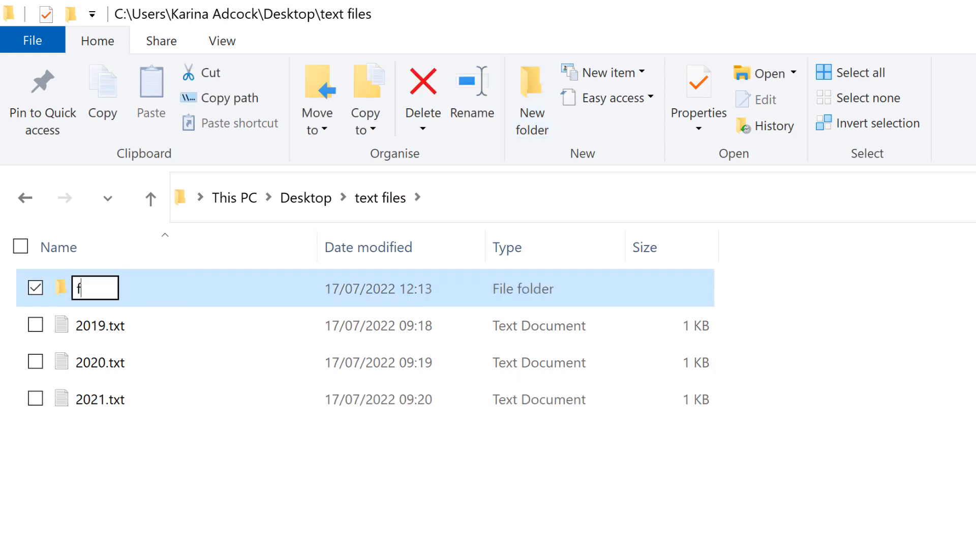
text(older)
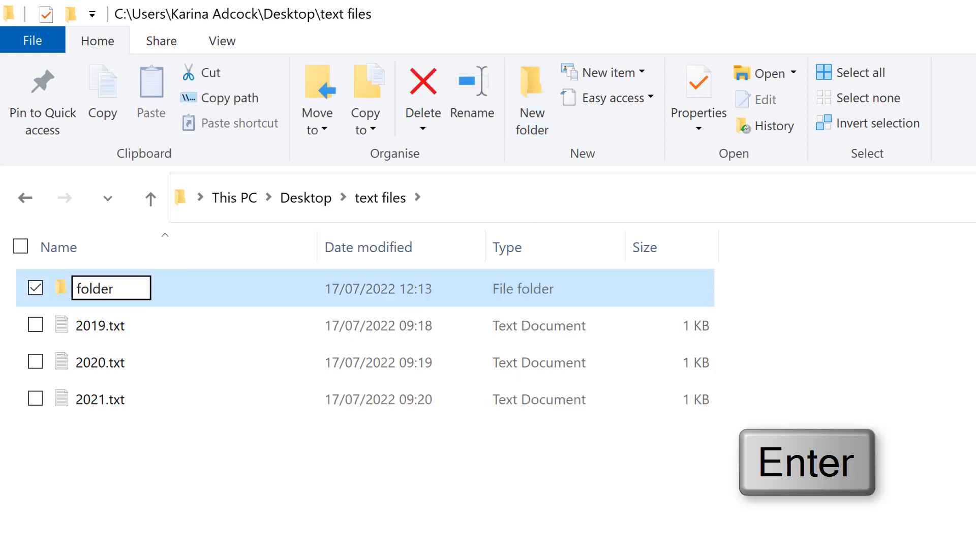
key(Enter)
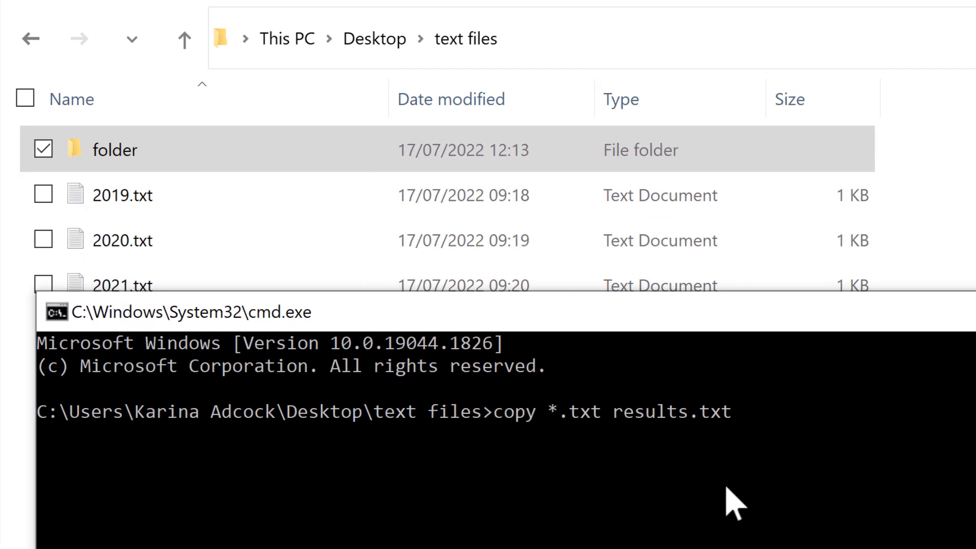
Retarget the copy output to .\folder\results.txt and run the command.
text(.\)
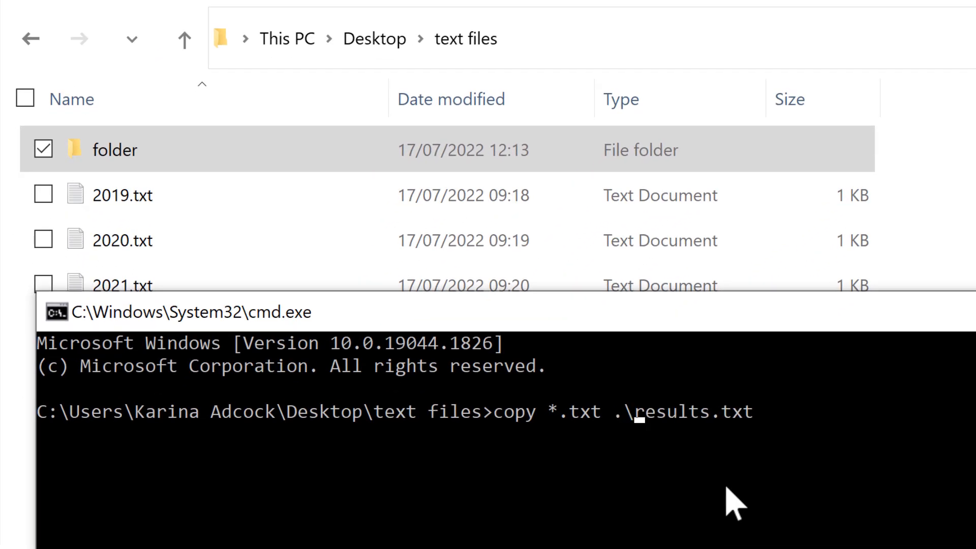
text(folder\)
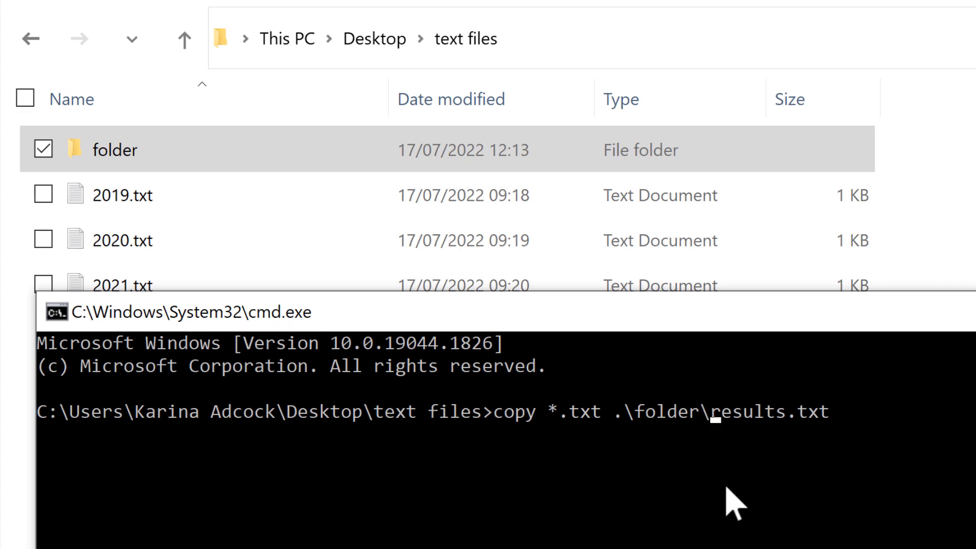
mouse_move(626, 454)
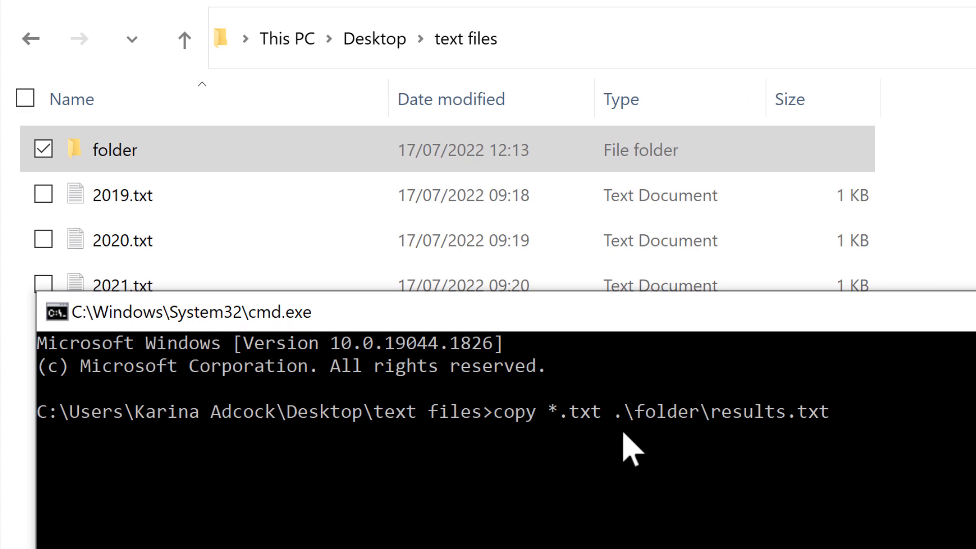
mouse_move(793, 461)
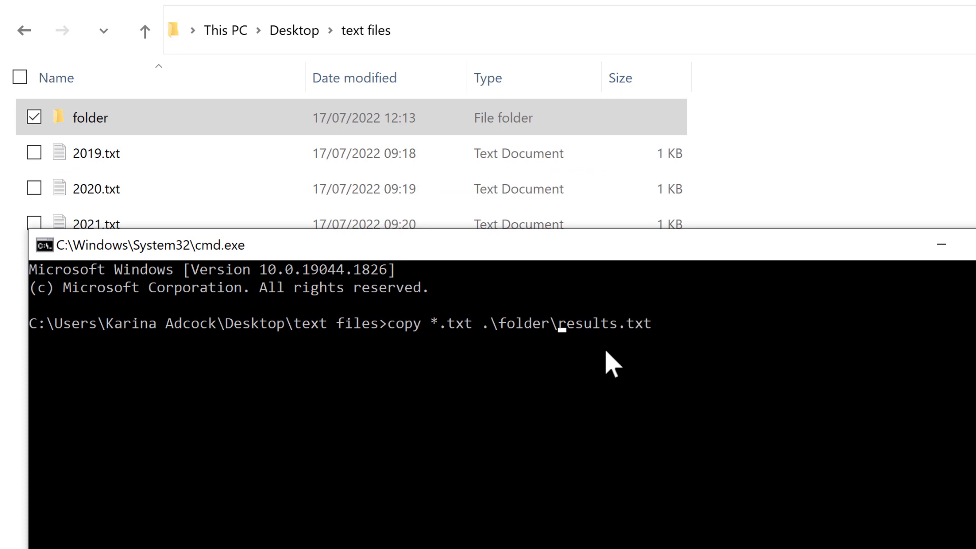
key(Enter)
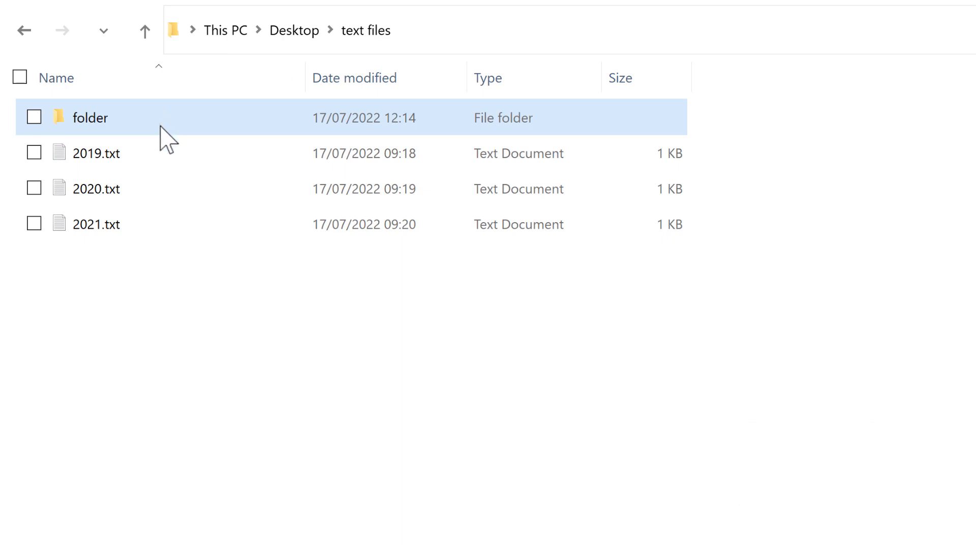
double_click(88, 117)
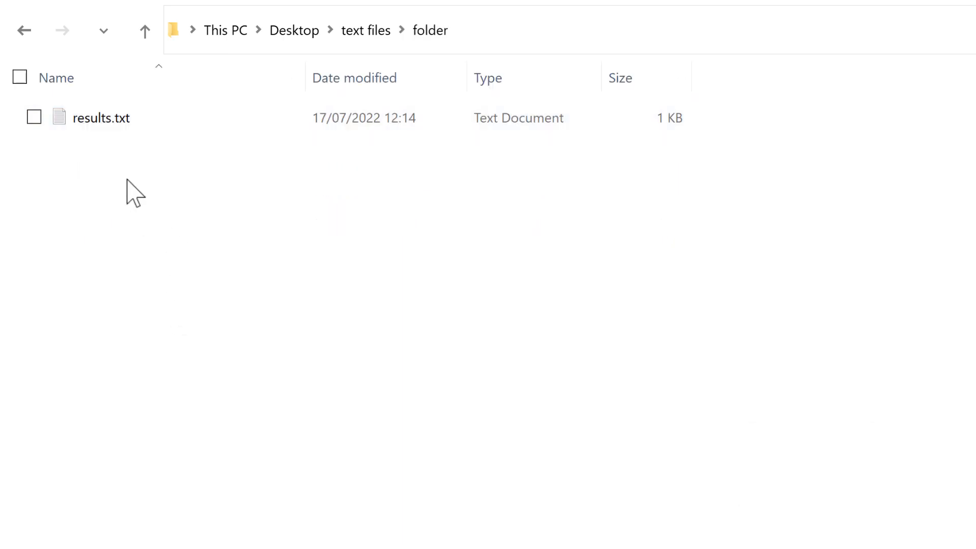
click(101, 117)
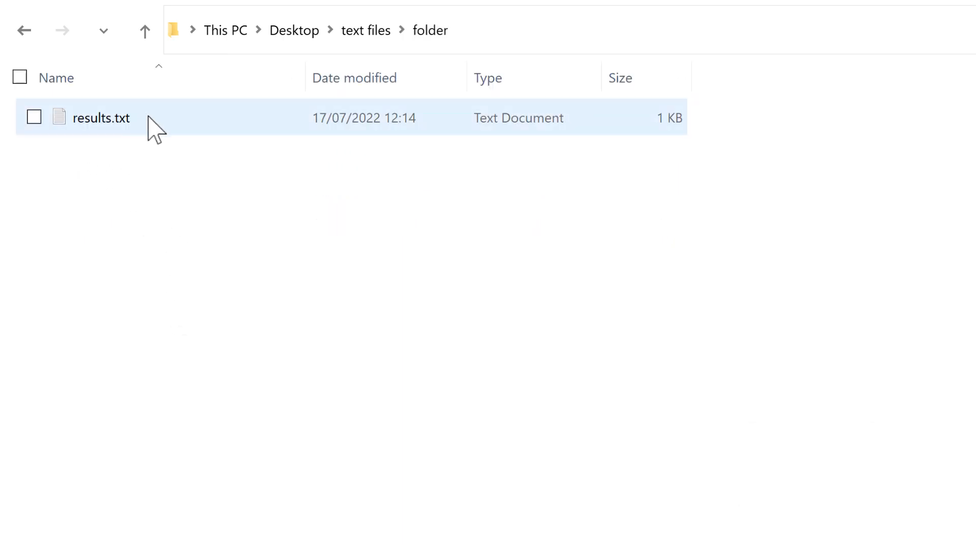
click(33, 117)
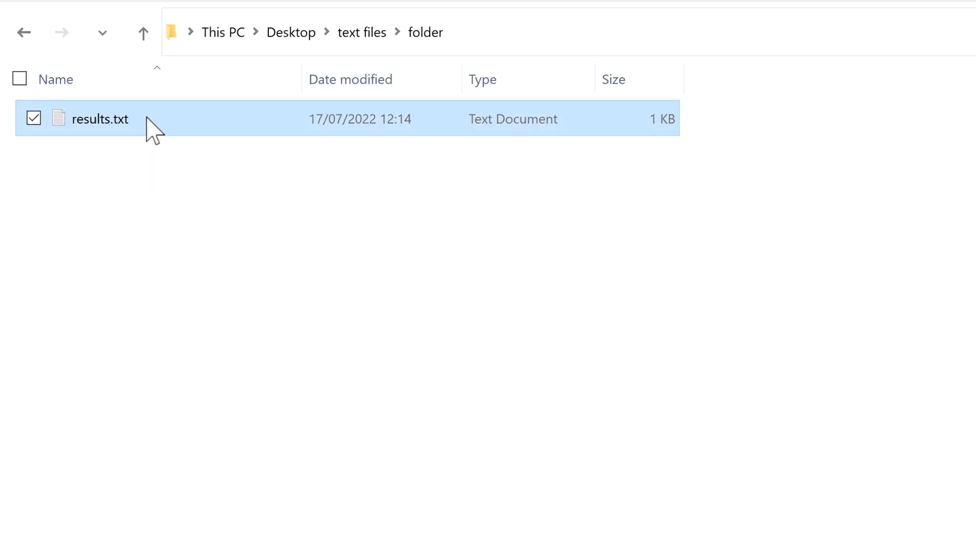
double_click(100, 119)
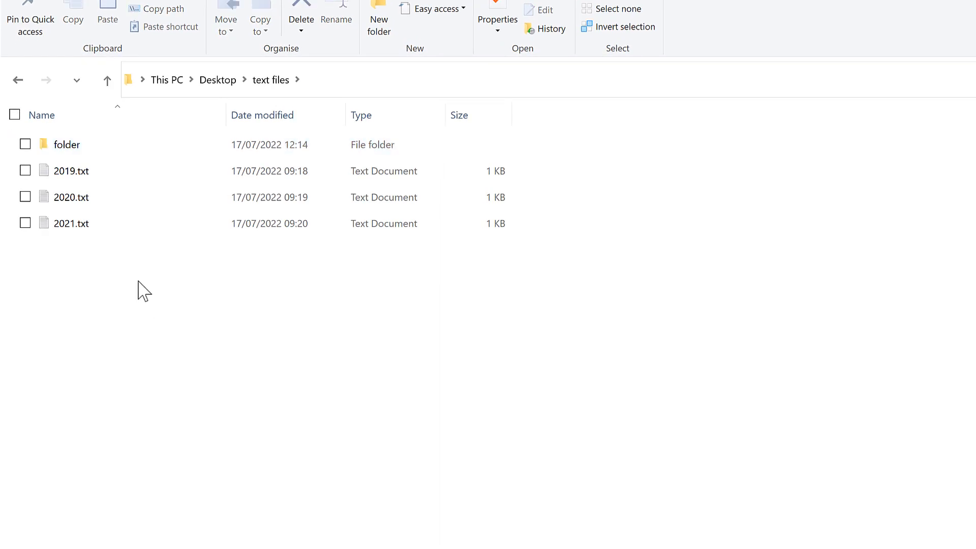
Open a PowerShell window at text files from the Shift right-click folder menu.
key(shift)
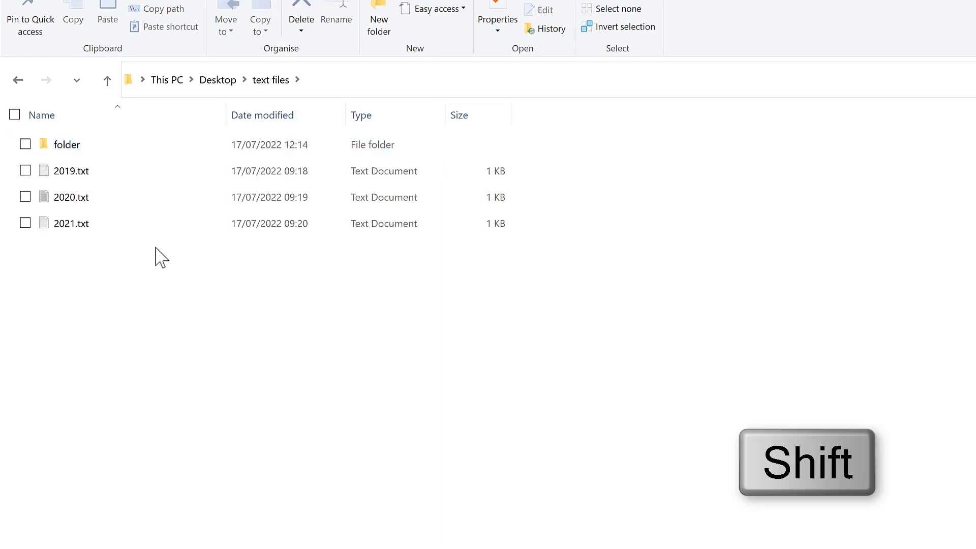
right_click(160, 257)
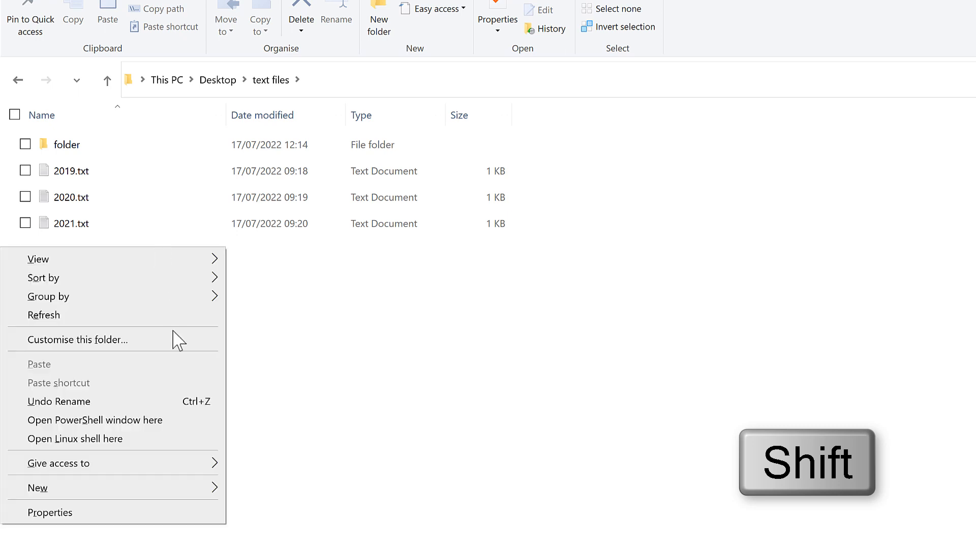
mouse_move(182, 429)
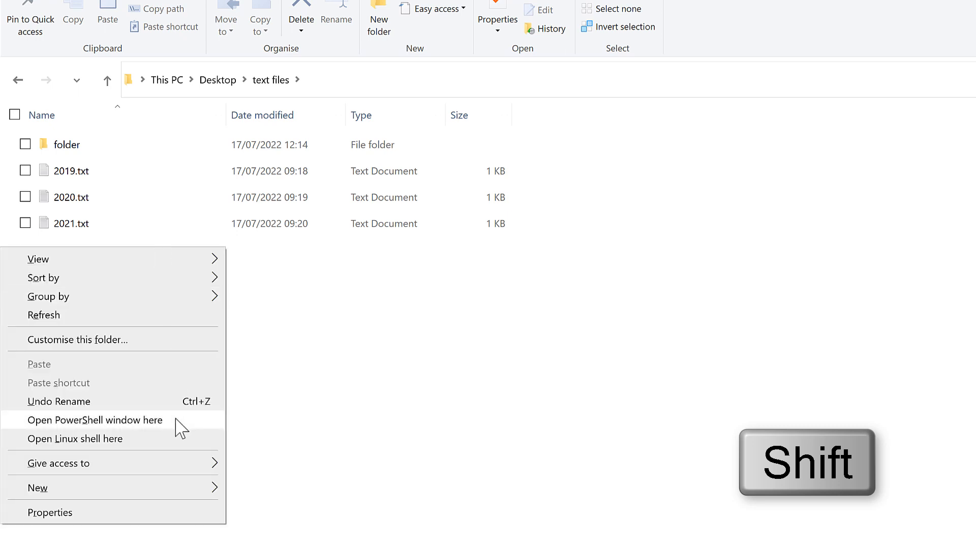
click(94, 420)
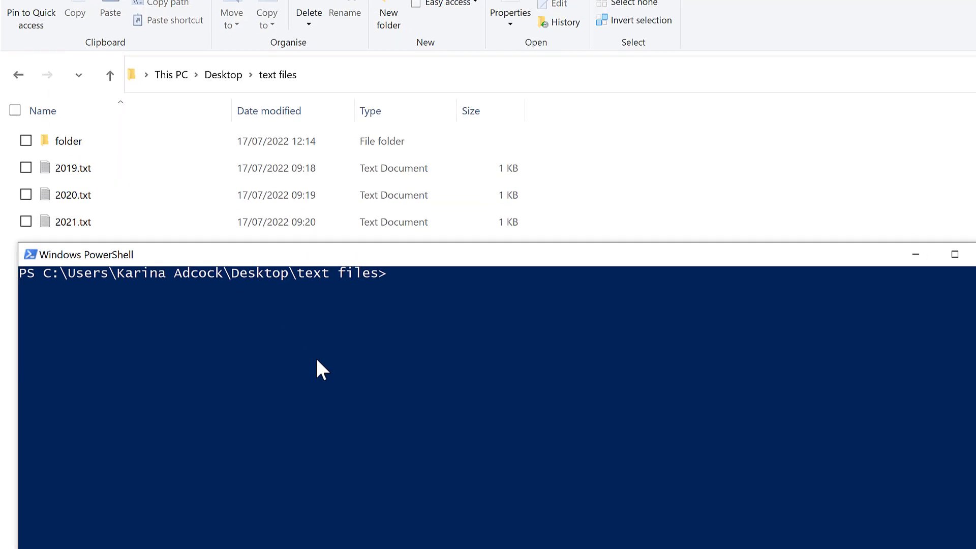
Enter 'Get-Content *.txt | Set-Content results.txt' at the PowerShell prompt, unrun.
text(Get-Content)
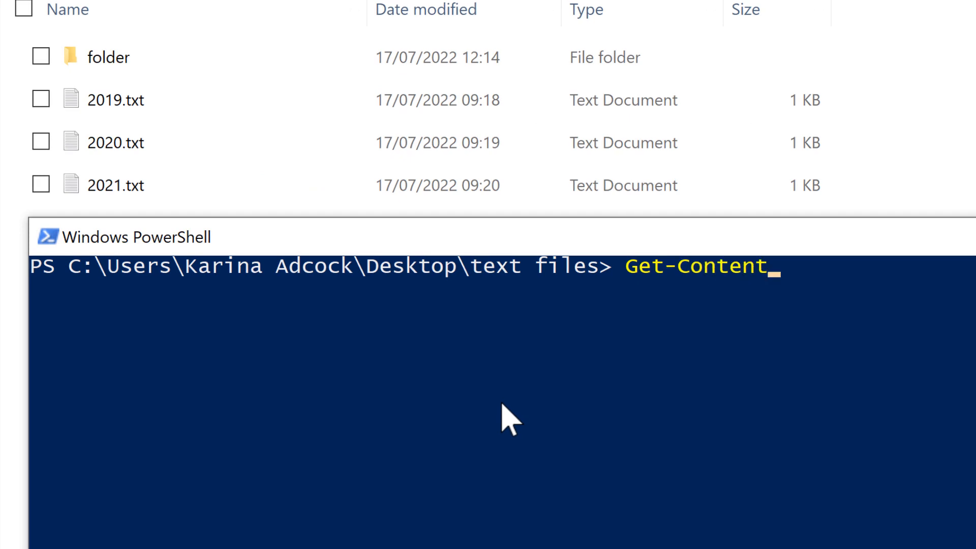
text(*)
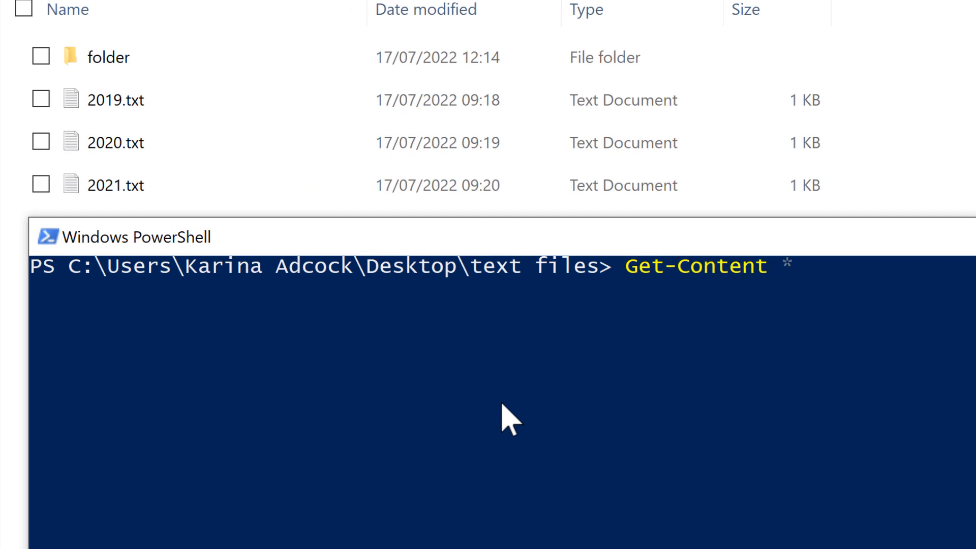
text(.txt)
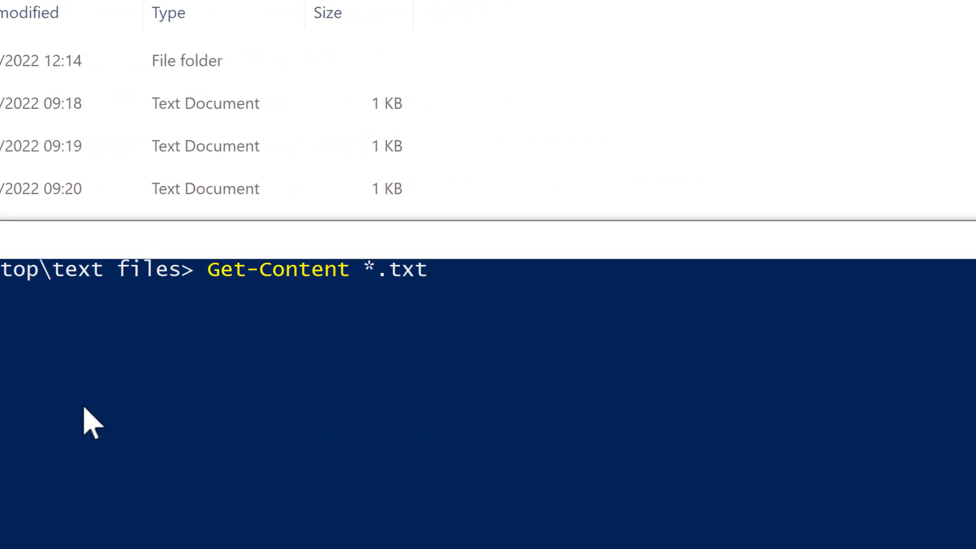
text(|)
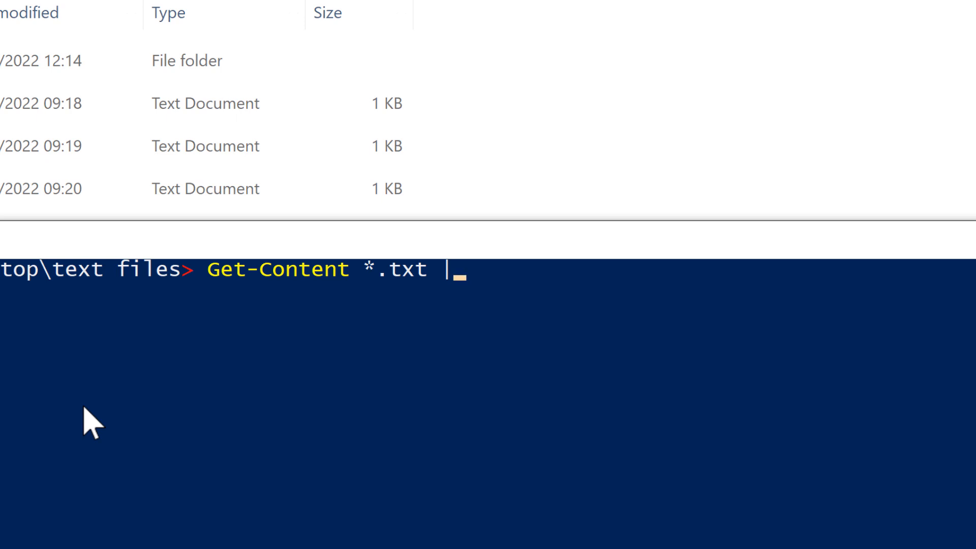
text(S)
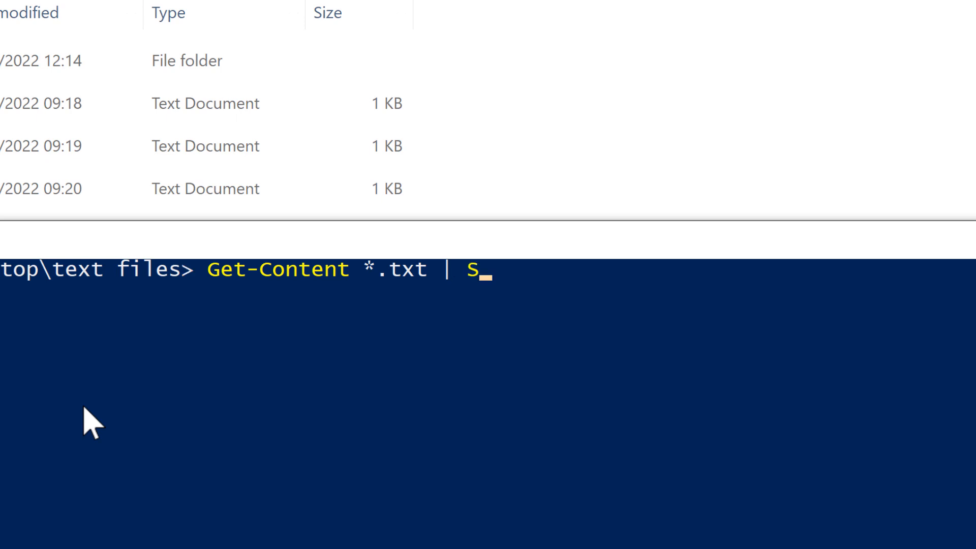
text(et-Con)
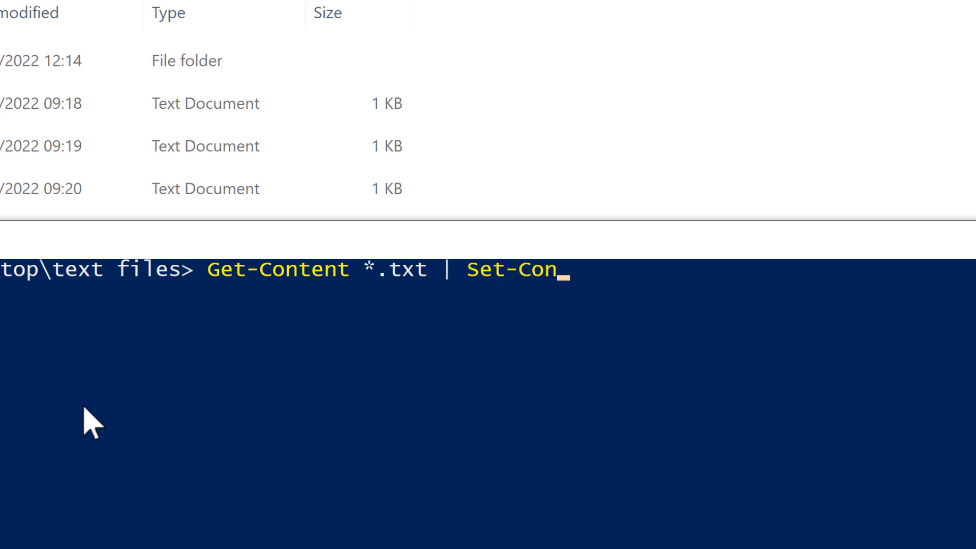
text(tent)
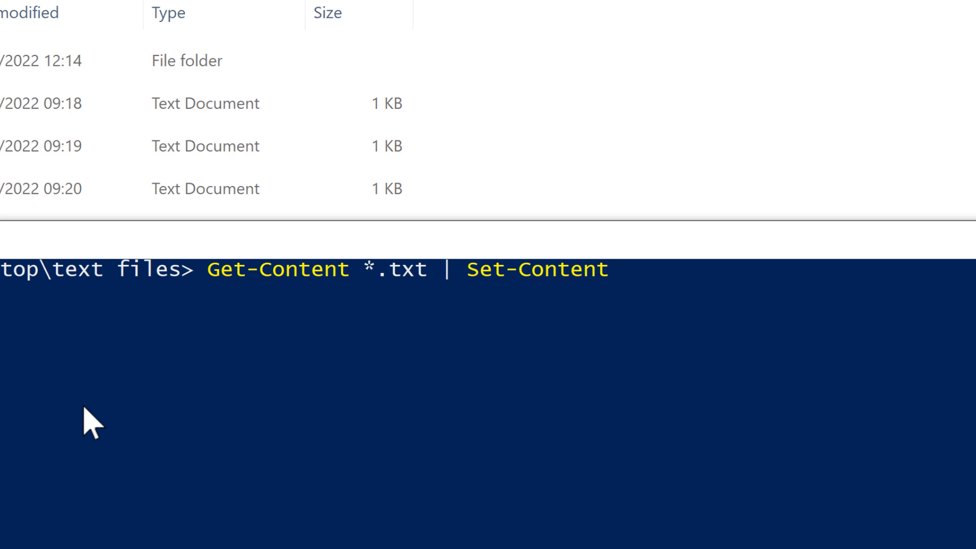
text(resul)
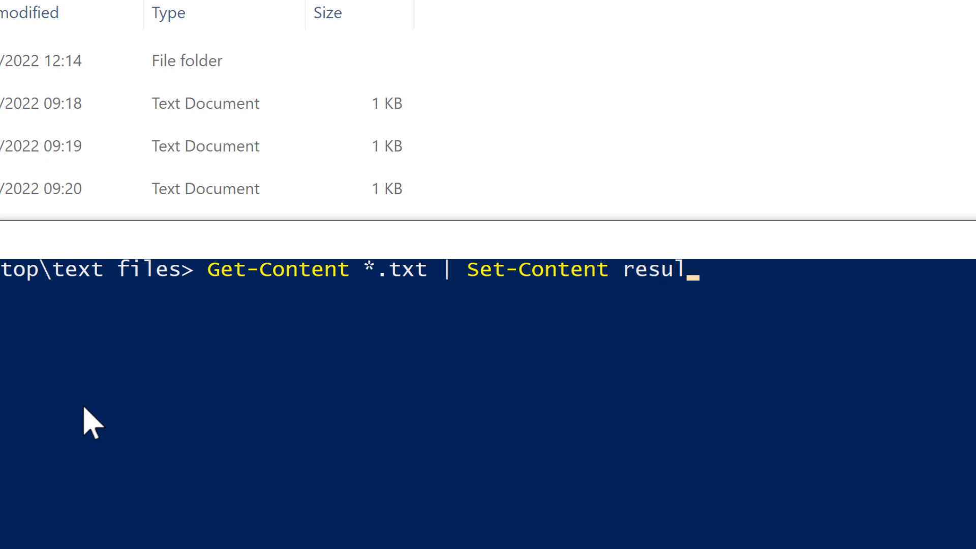
text(ts.txt)
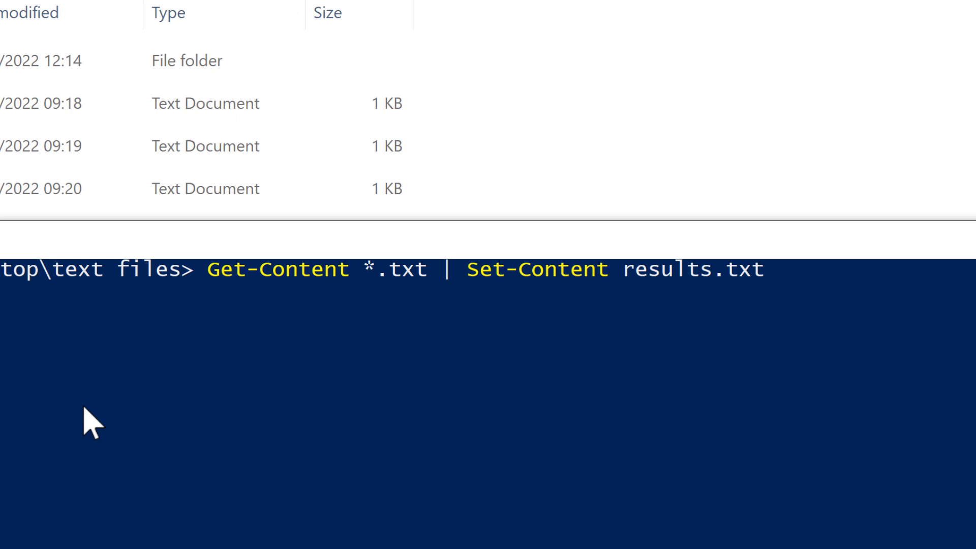
mouse_move(457, 321)
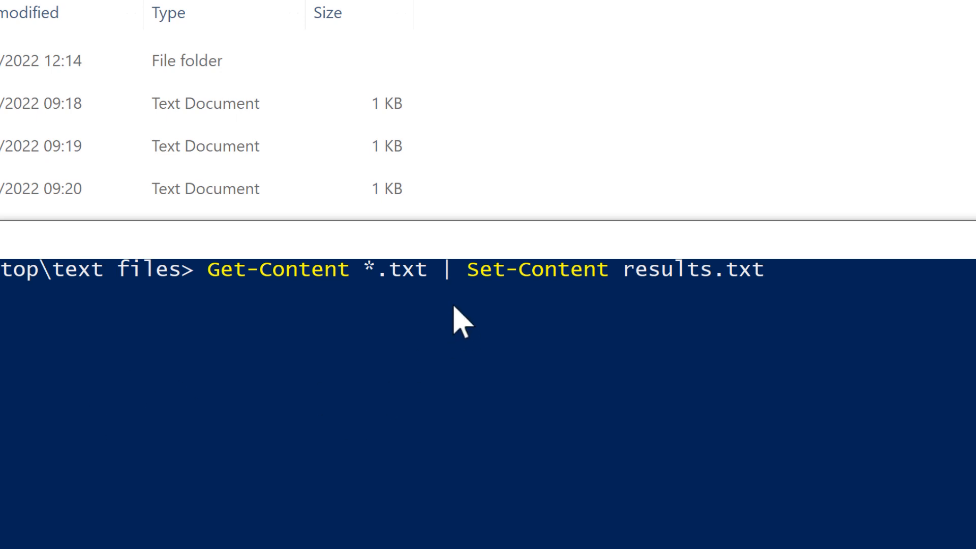
mouse_move(622, 308)
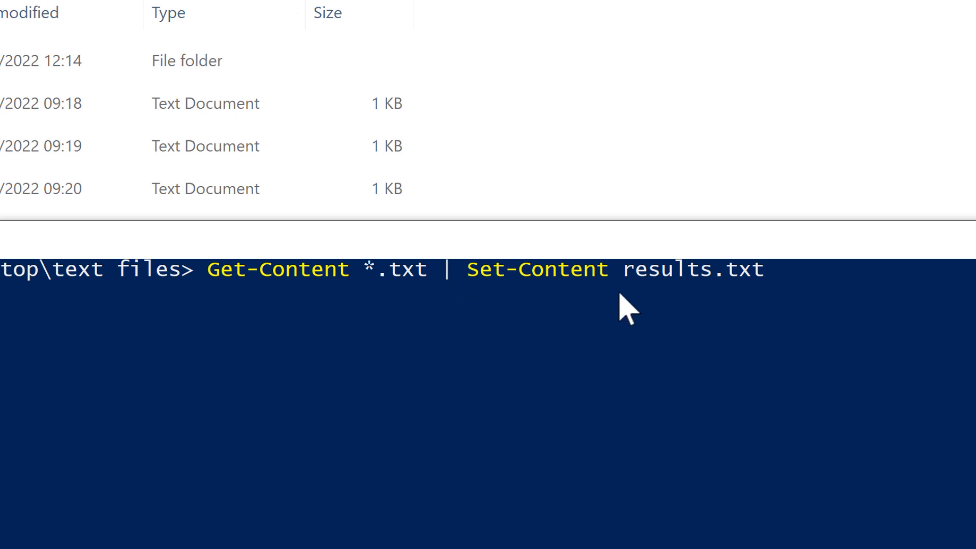
mouse_move(706, 308)
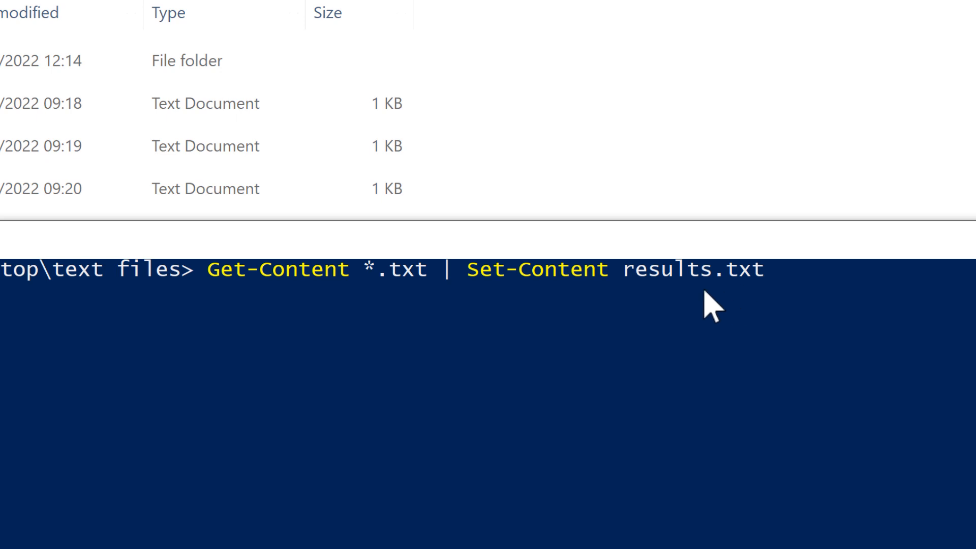
mouse_move(290, 313)
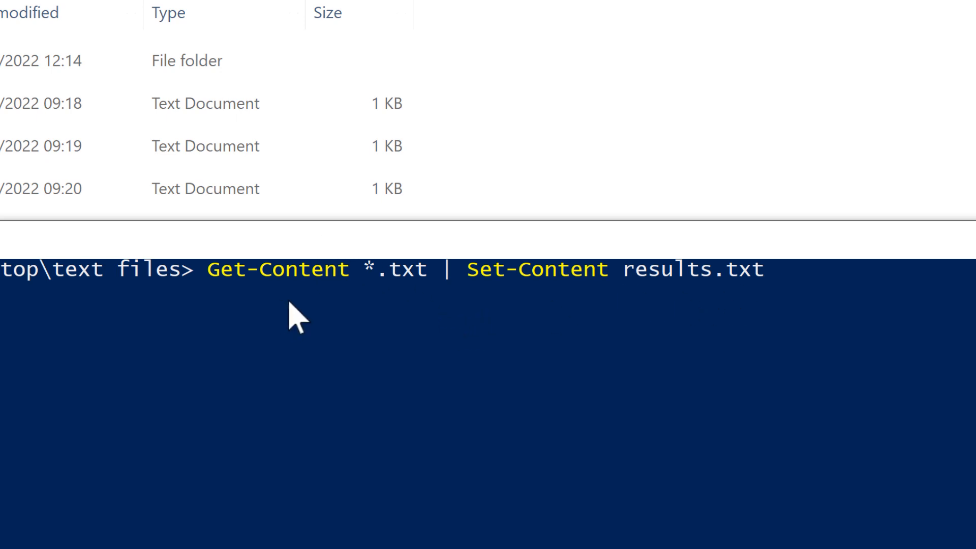
mouse_move(390, 309)
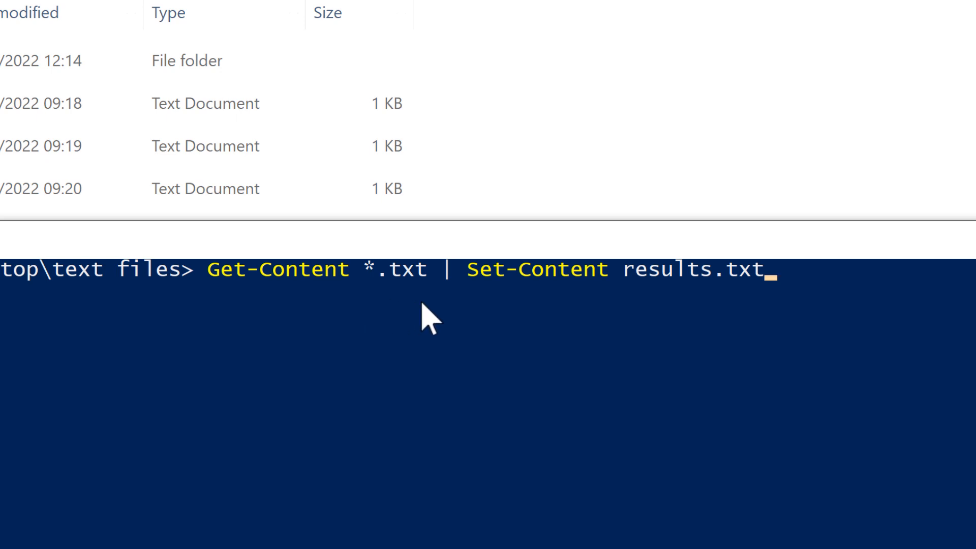
mouse_move(403, 303)
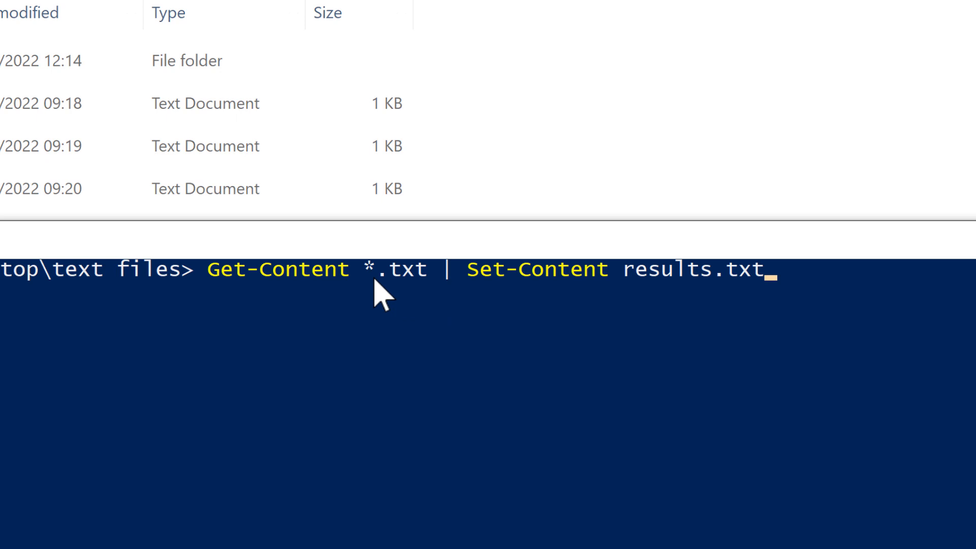
mouse_move(636, 300)
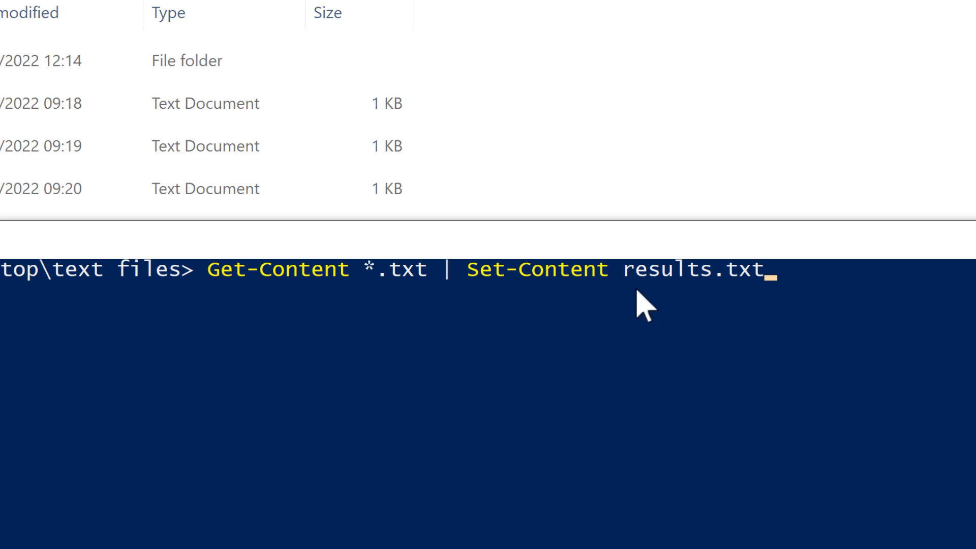
mouse_move(562, 313)
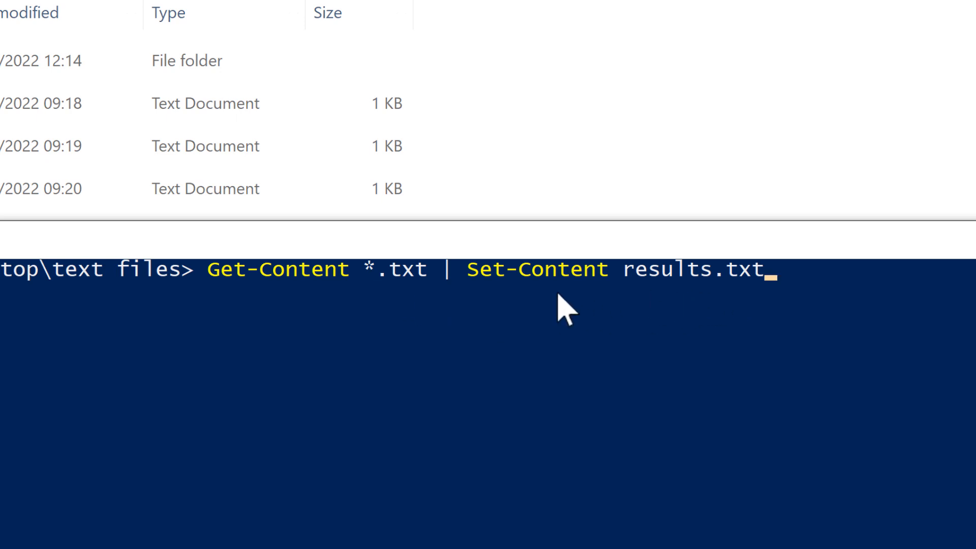
mouse_move(423, 321)
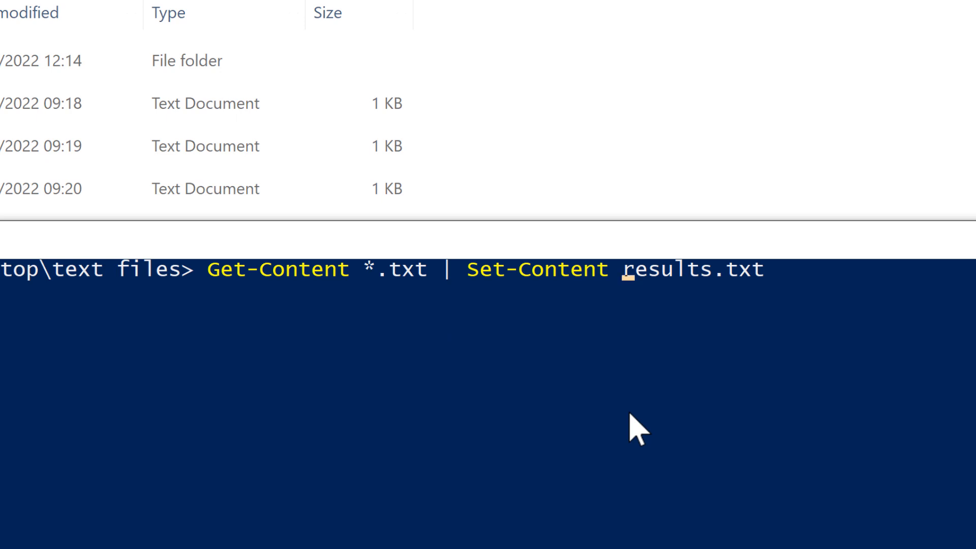
Retarget the PowerShell output to .\folder\results2.txt and run the pipeline.
text(.\folder\)
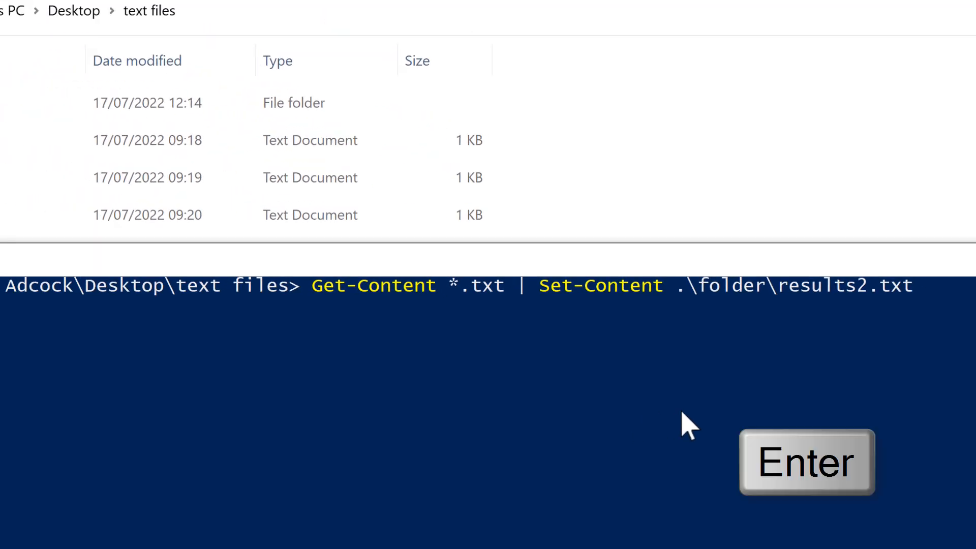
key(Enter)
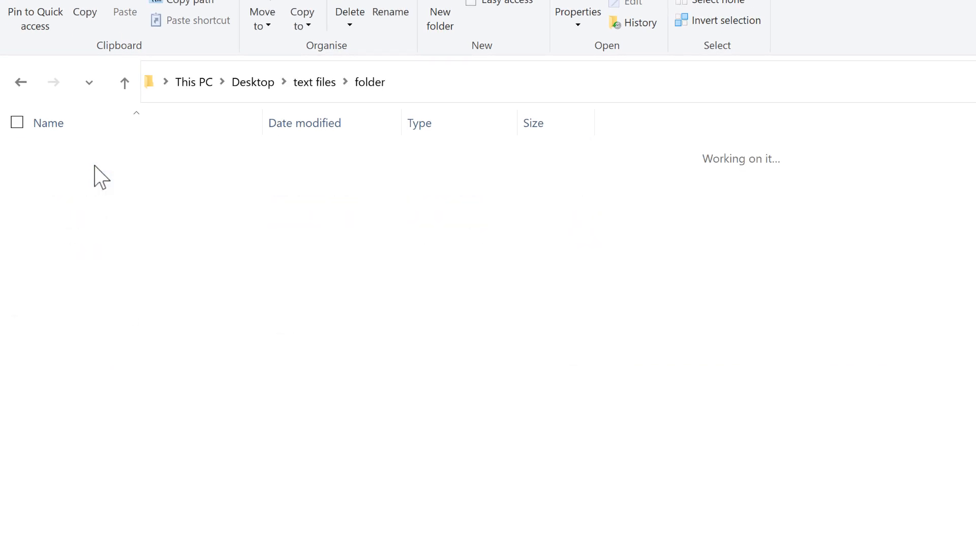
mouse_move(147, 199)
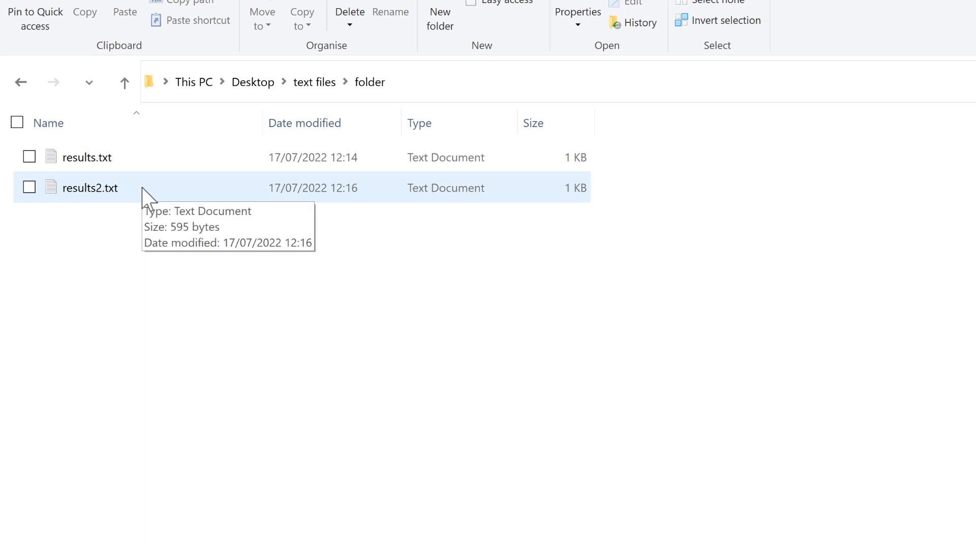
Check results2.txt in Notepad for 2019–2021 rows, then return to text files.
double_click(90, 188)
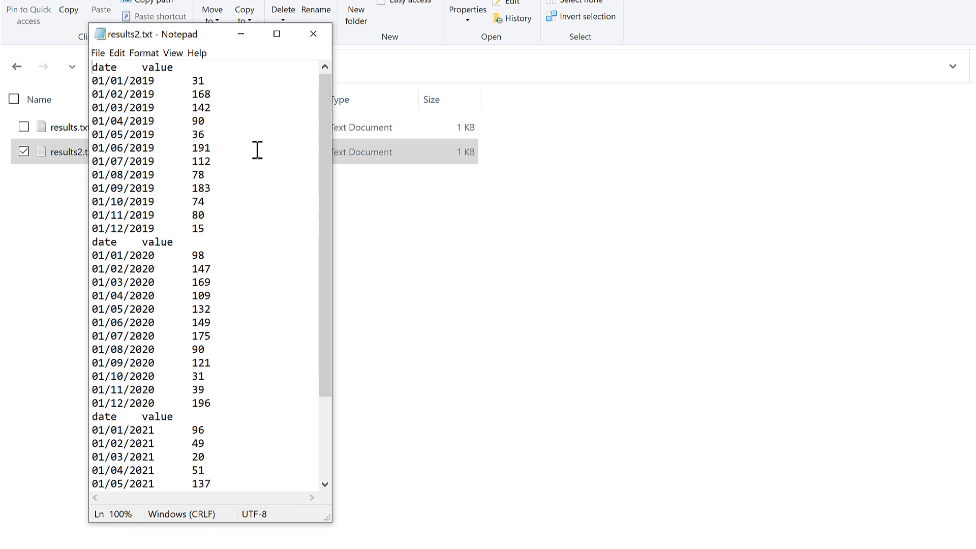
scroll(down, 3)
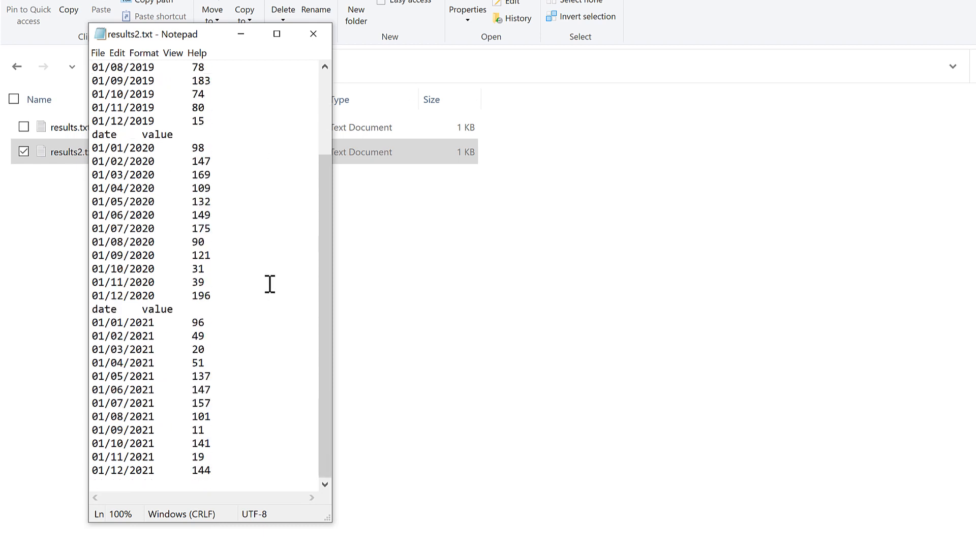
click(312, 35)
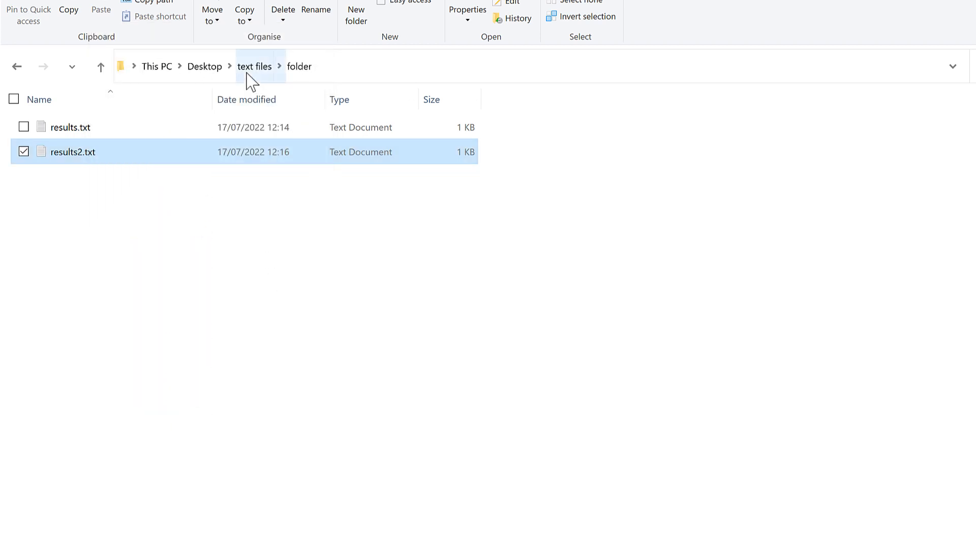